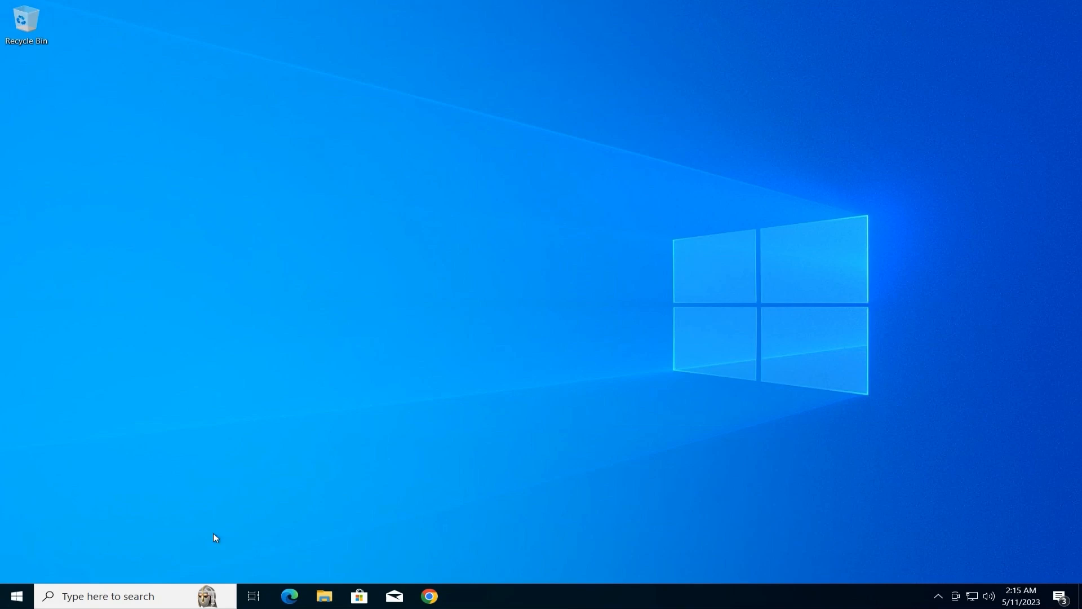
mouse_move(10, 599)
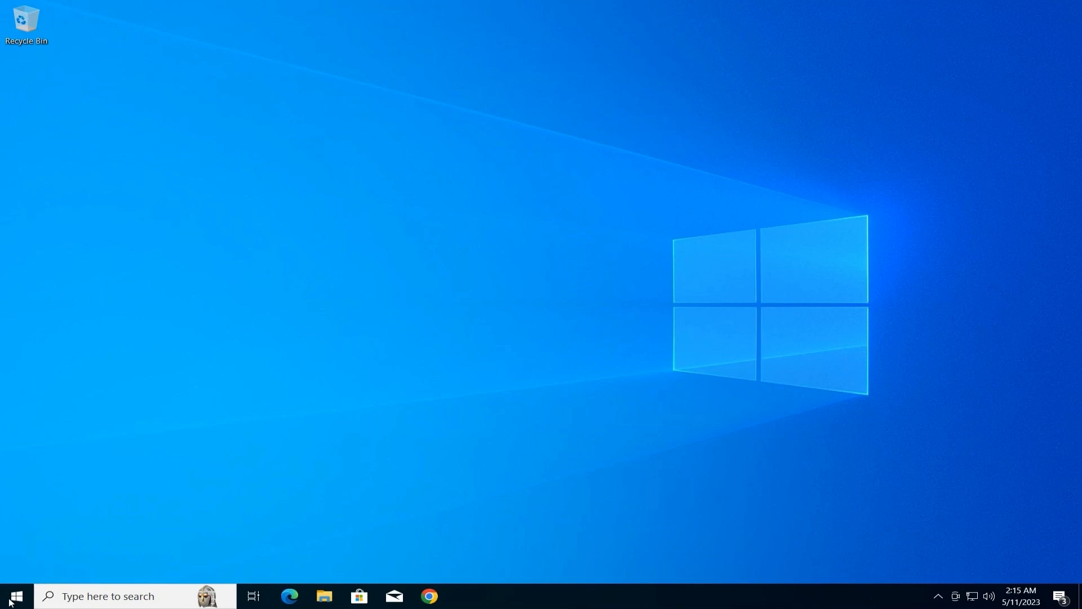
Open the taskbar search box and look up 'kali' in the Start menu
click(10, 595)
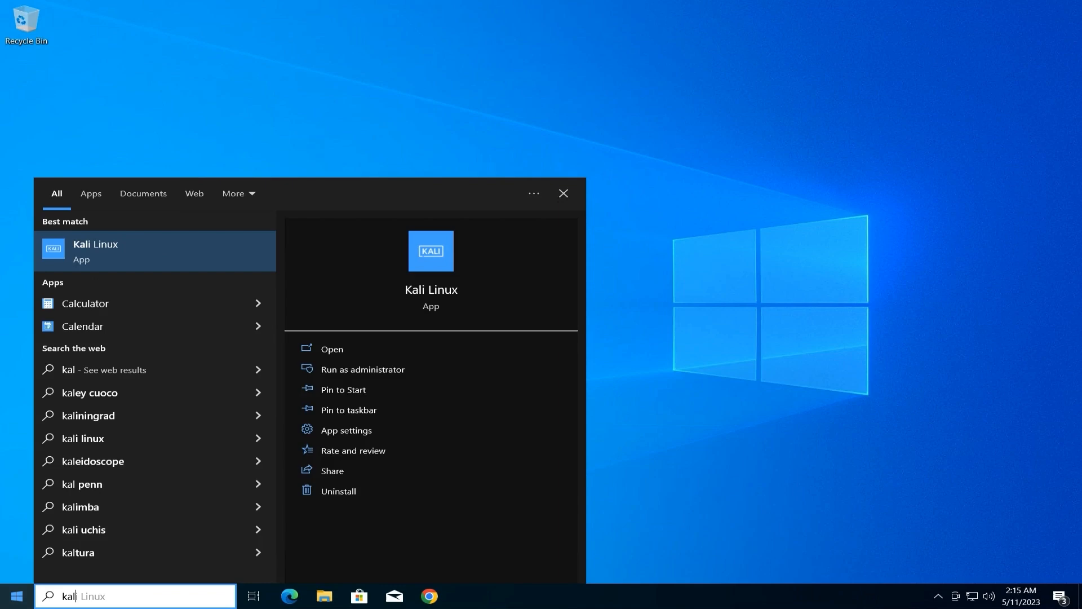
mouse_move(209, 248)
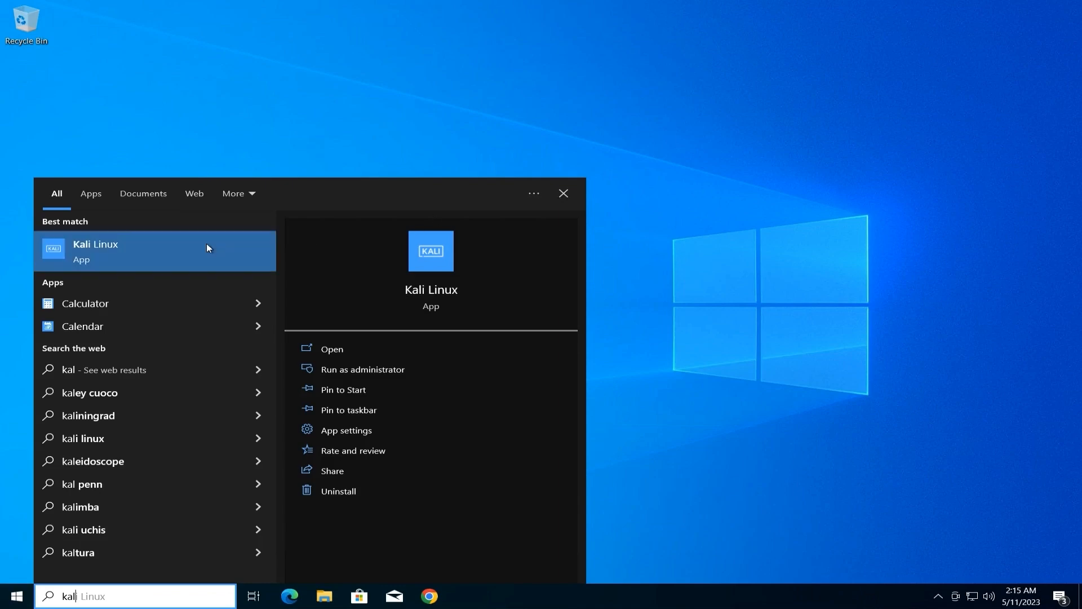
mouse_move(217, 251)
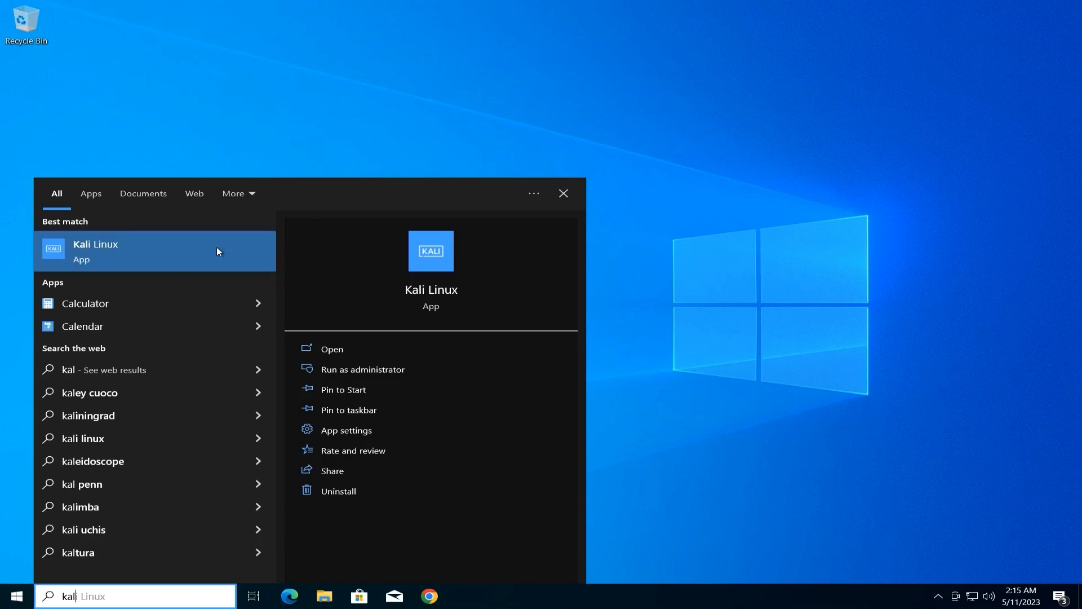
Launch Kali Linux and run 'sudo apt update -y', which reports 62 upgradable packages
key(Escape)
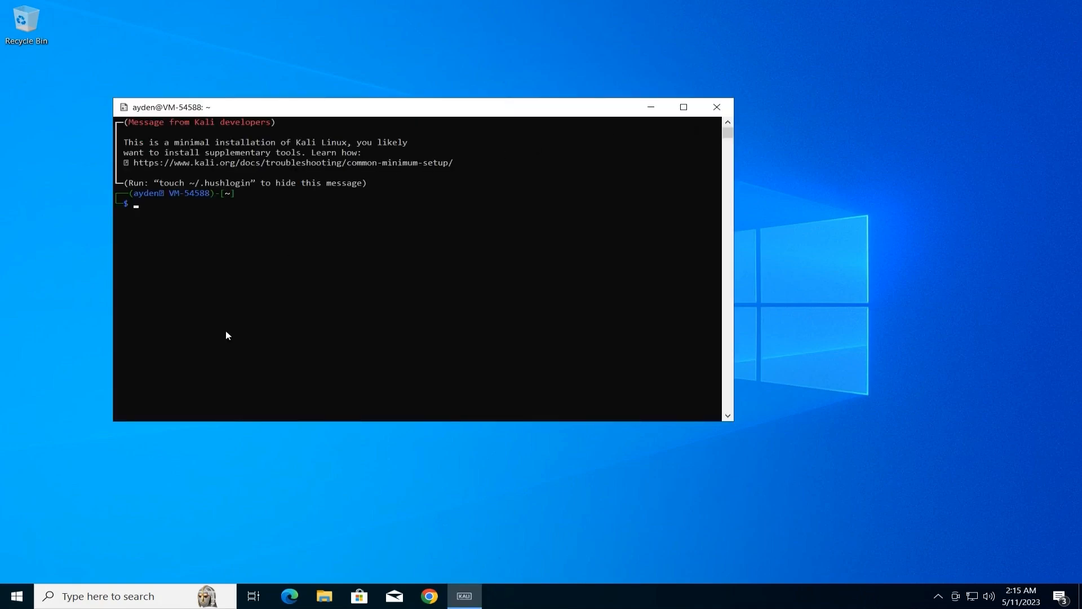
text(sudo update)
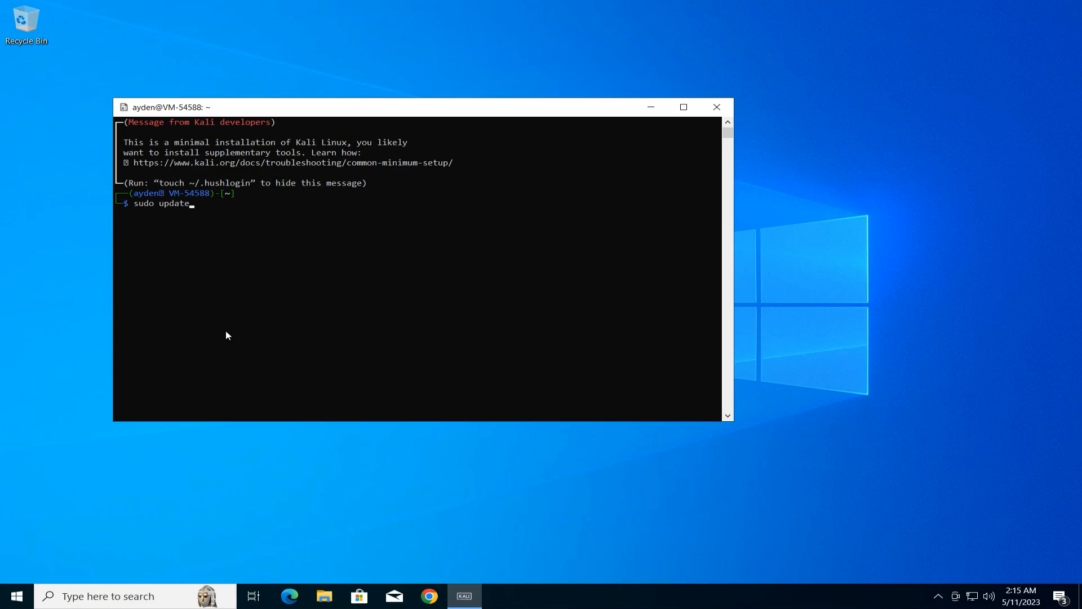
text(apt)
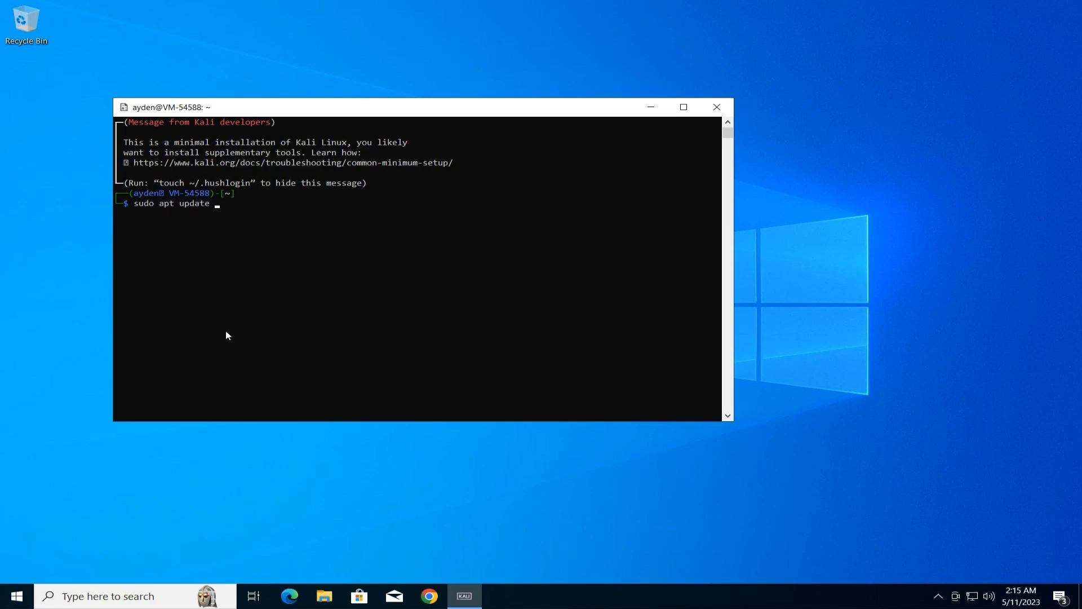
key(Return)
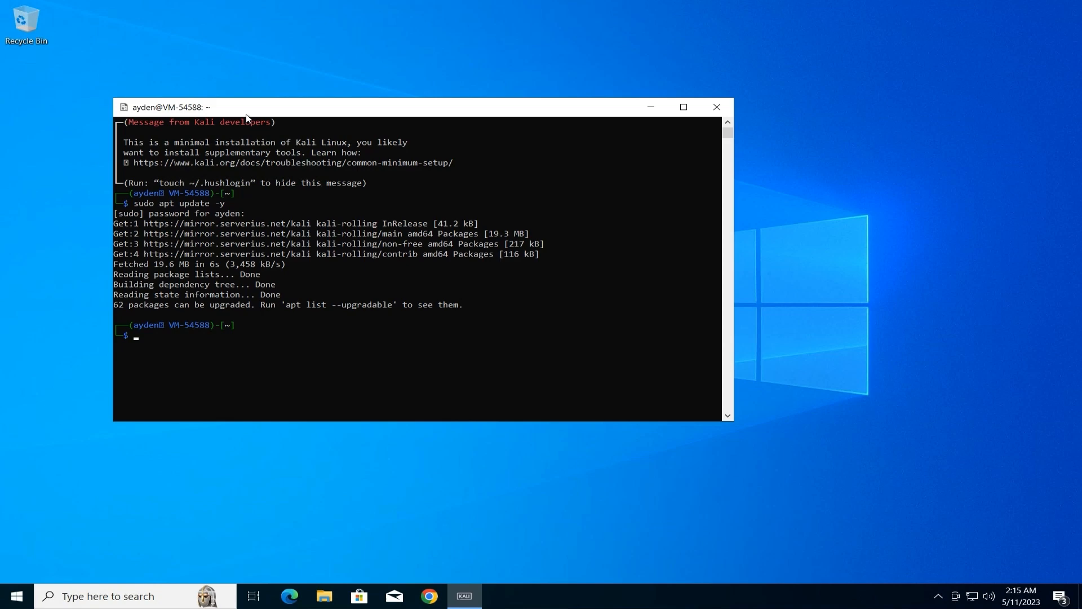
mouse_move(282, 115)
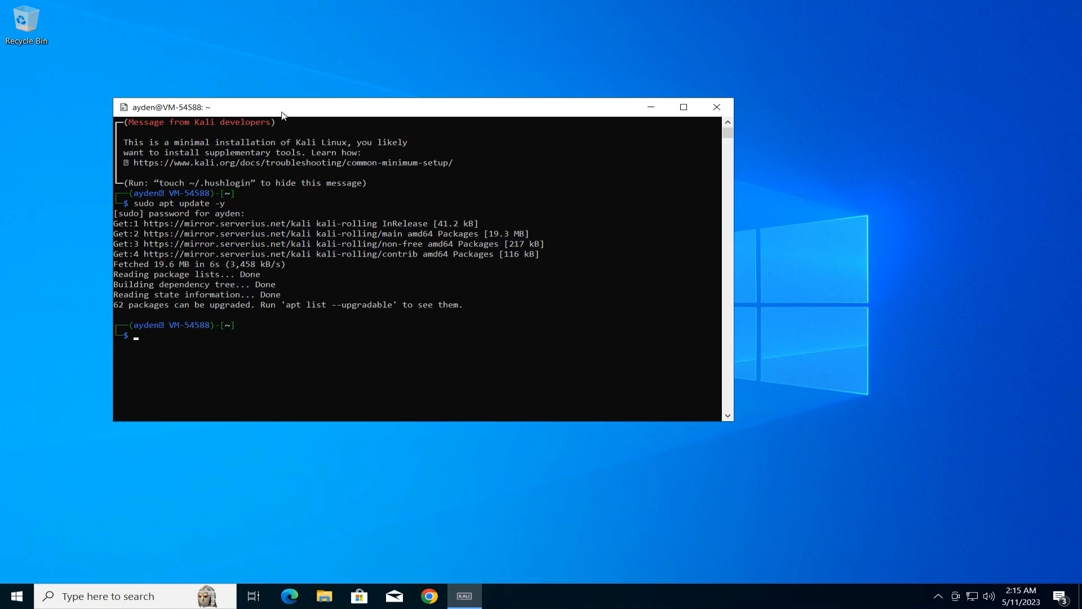
Run the sudo apt install command until the keyboard-configuration prompt appears
text(sudo)
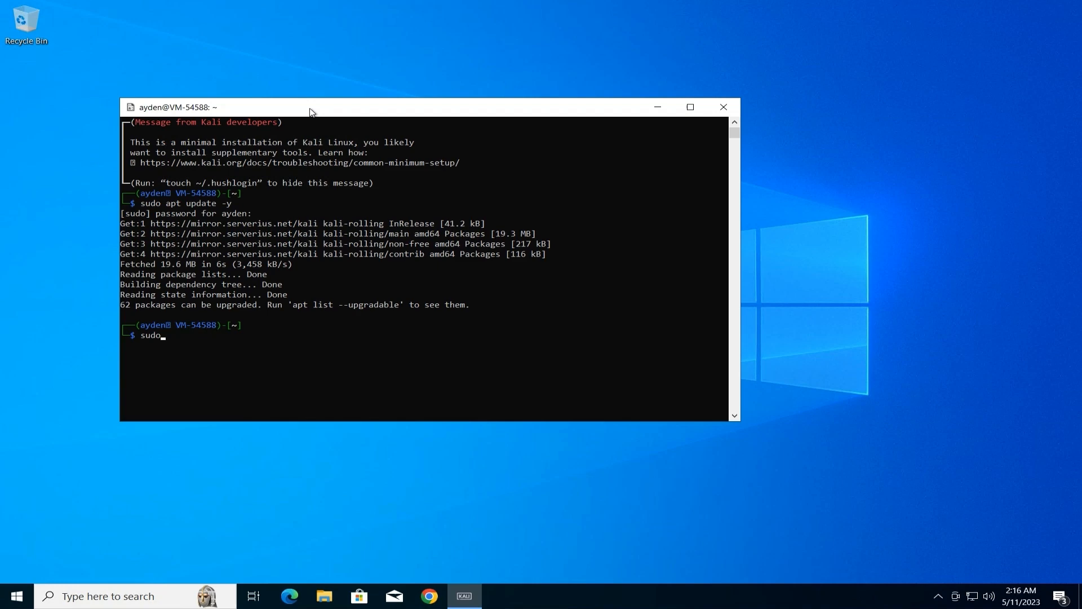
text(a)
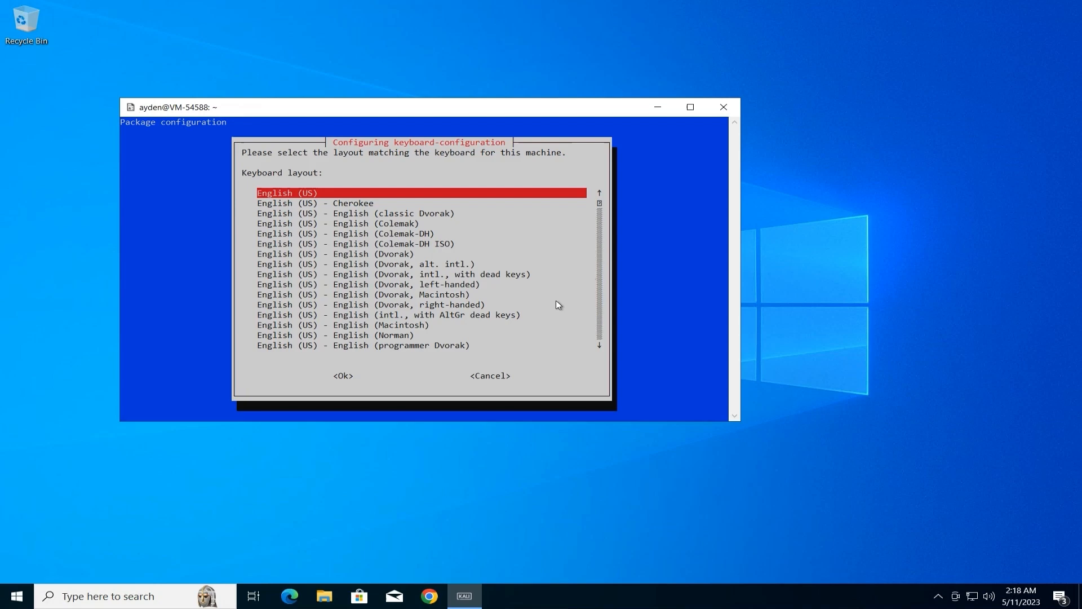
mouse_move(385, 198)
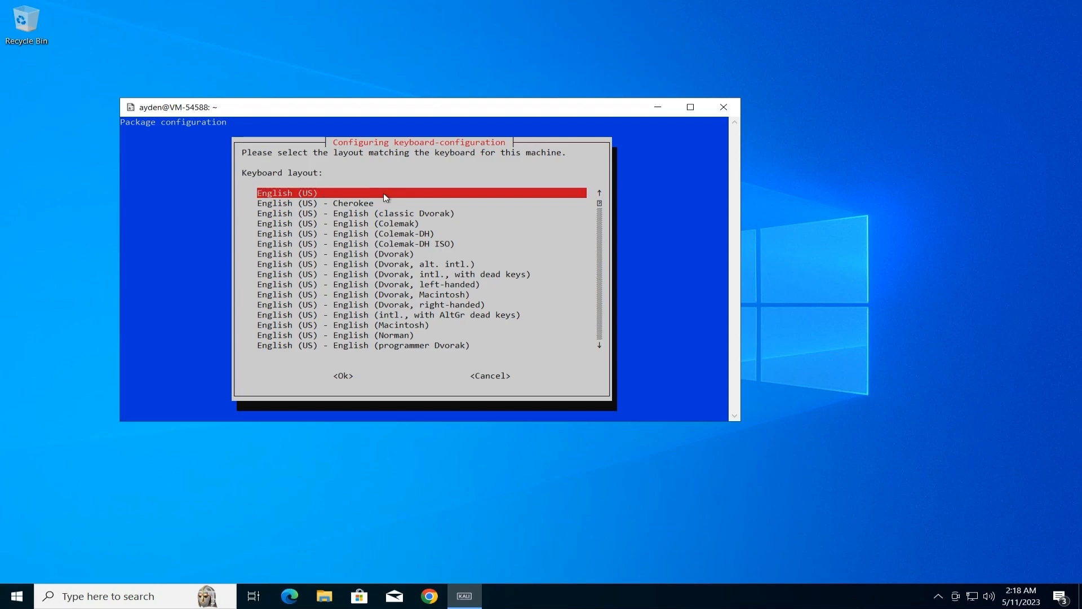
mouse_move(401, 200)
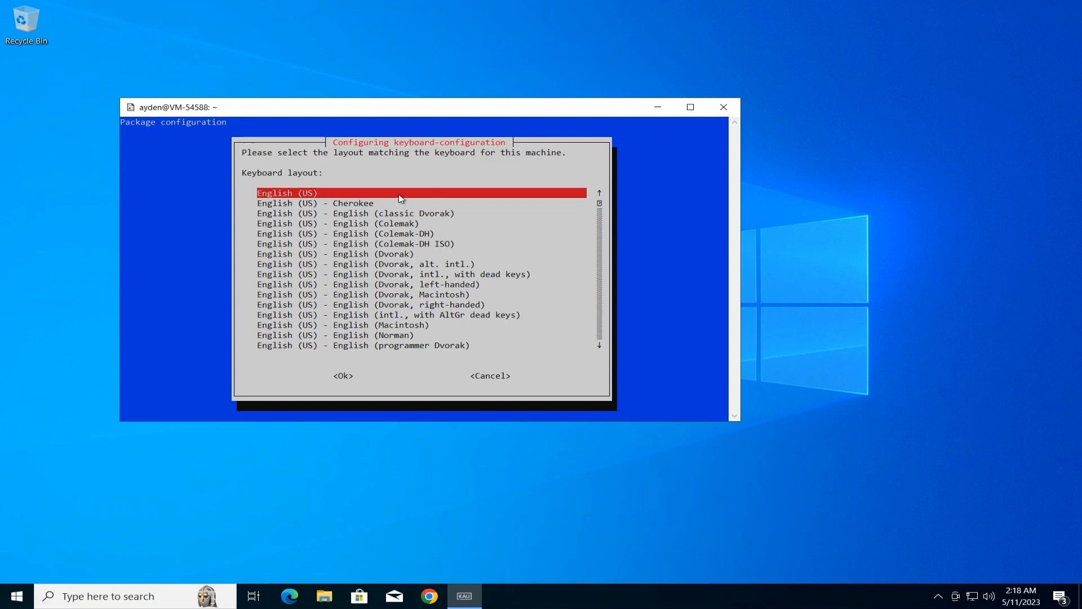
mouse_move(571, 277)
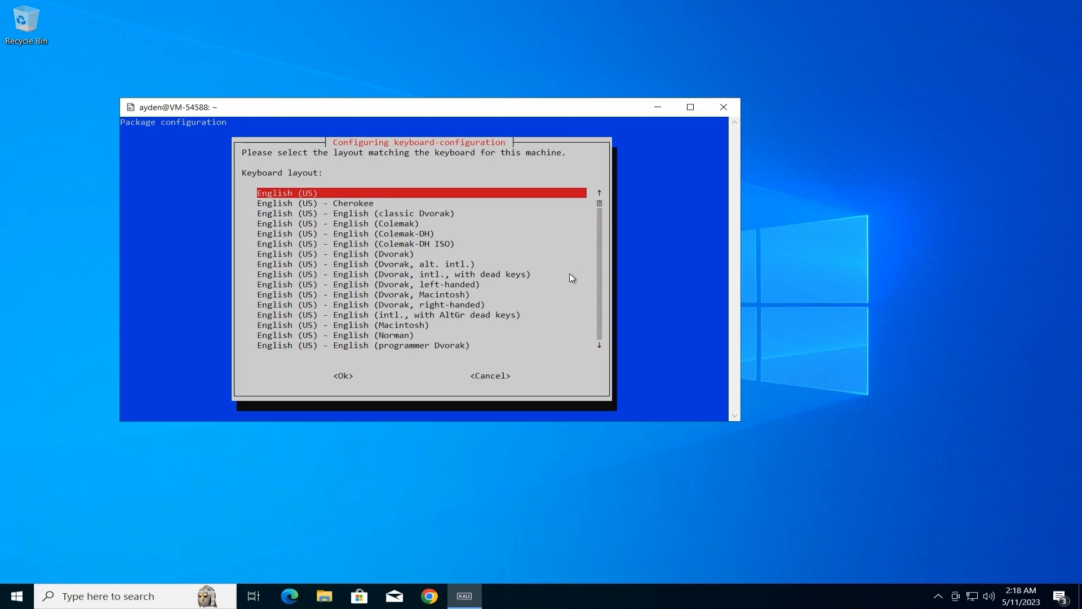
Accept English (US) as the keyboard layout, let the install run, then close the terminal
click(343, 375)
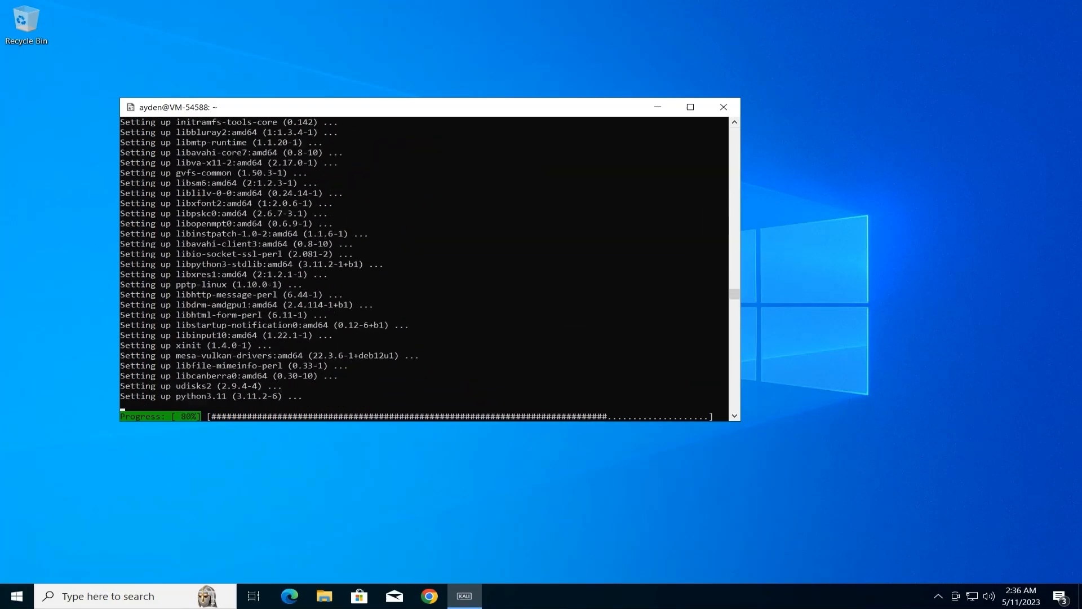
click(723, 107)
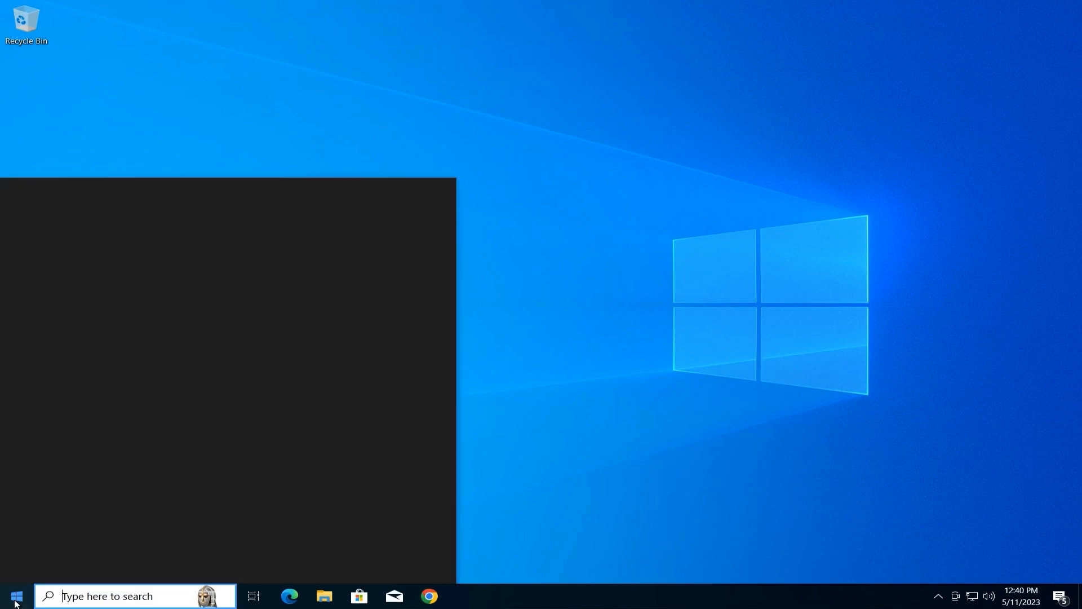
Search 'ka' in the Start menu and launch Kali Linux from Best match
click(15, 595)
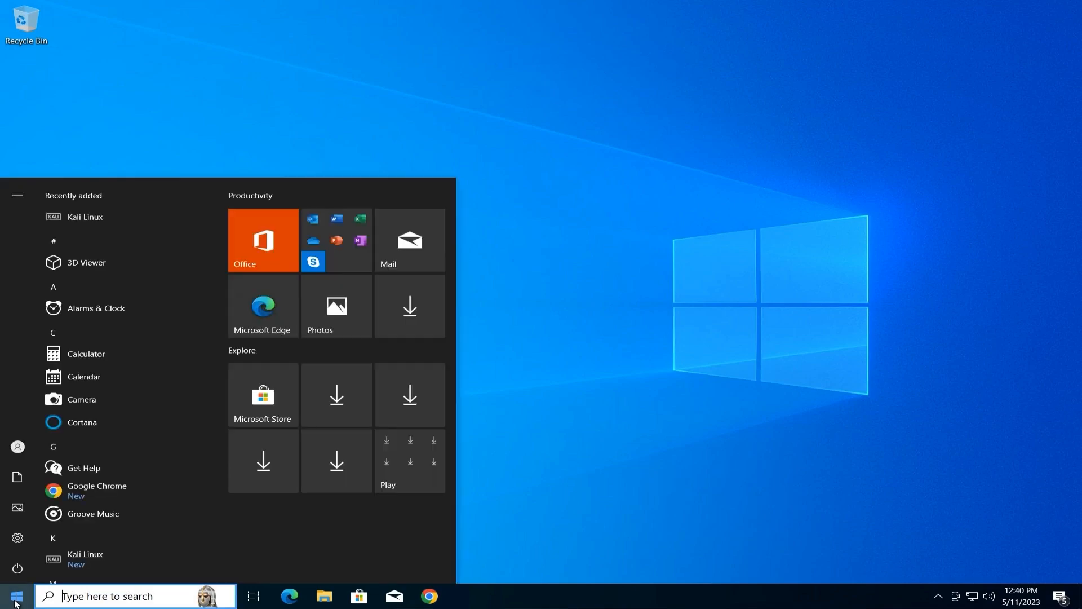
text(kali)
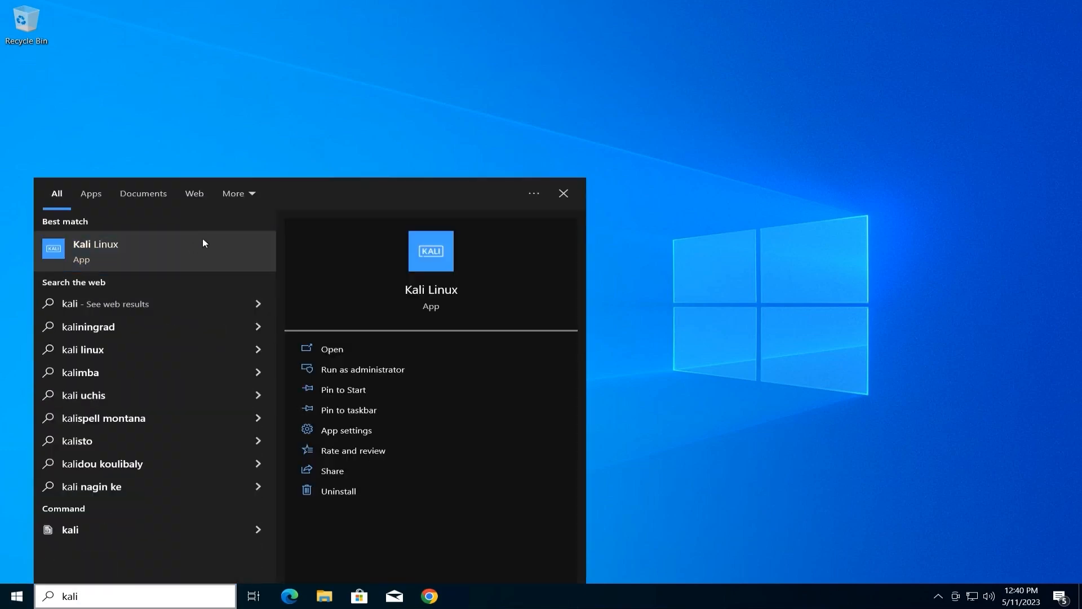
click(95, 250)
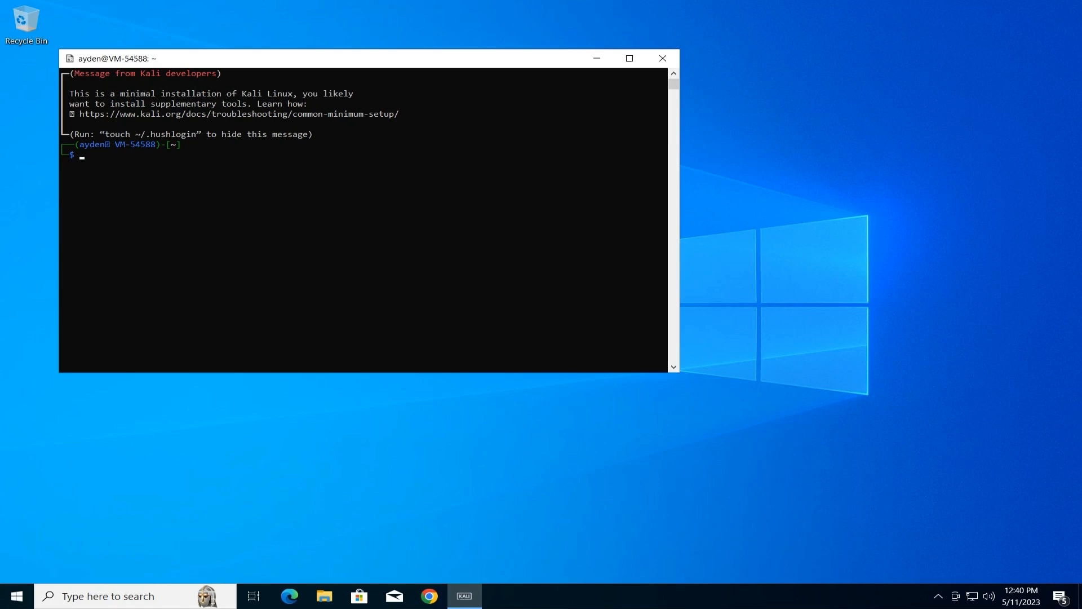
Rerun 'sudo apt update -y', retrying the password, until 62 packages show as upgradable
text(sudo apt upd)
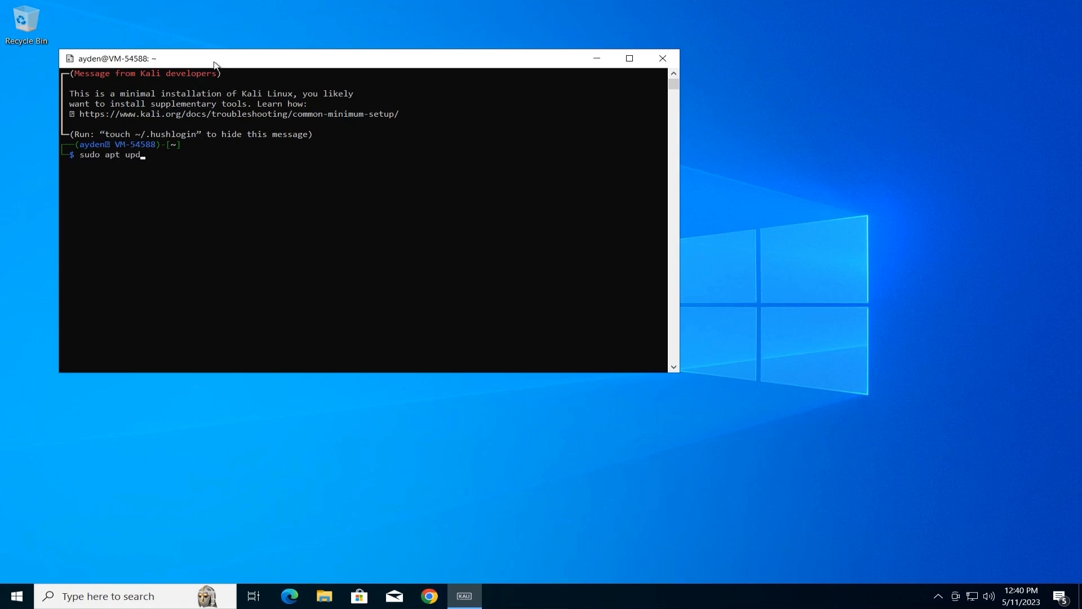
key(Return)
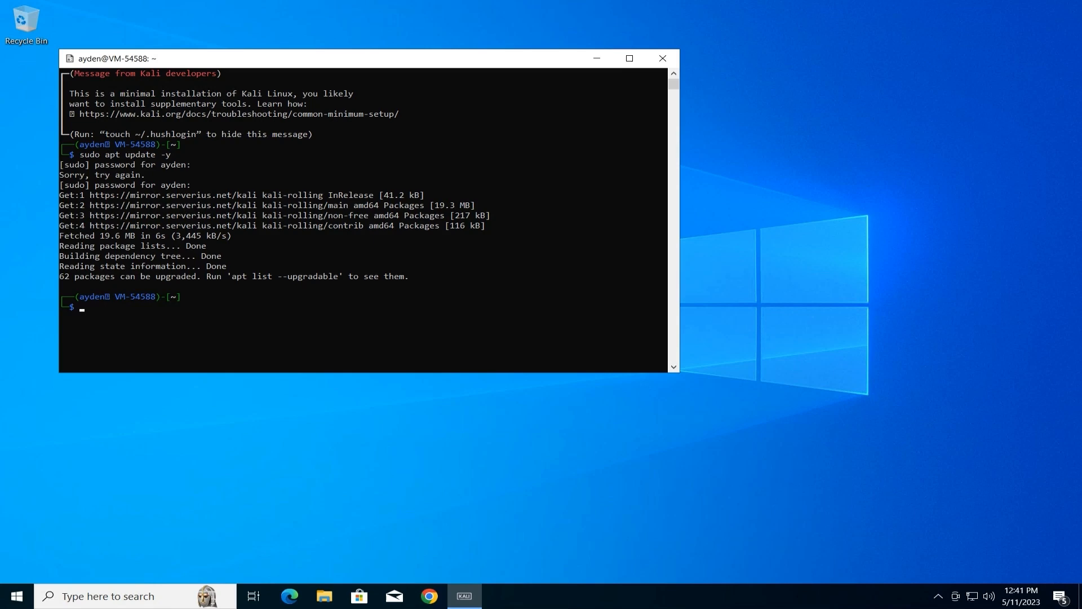
mouse_move(2, 295)
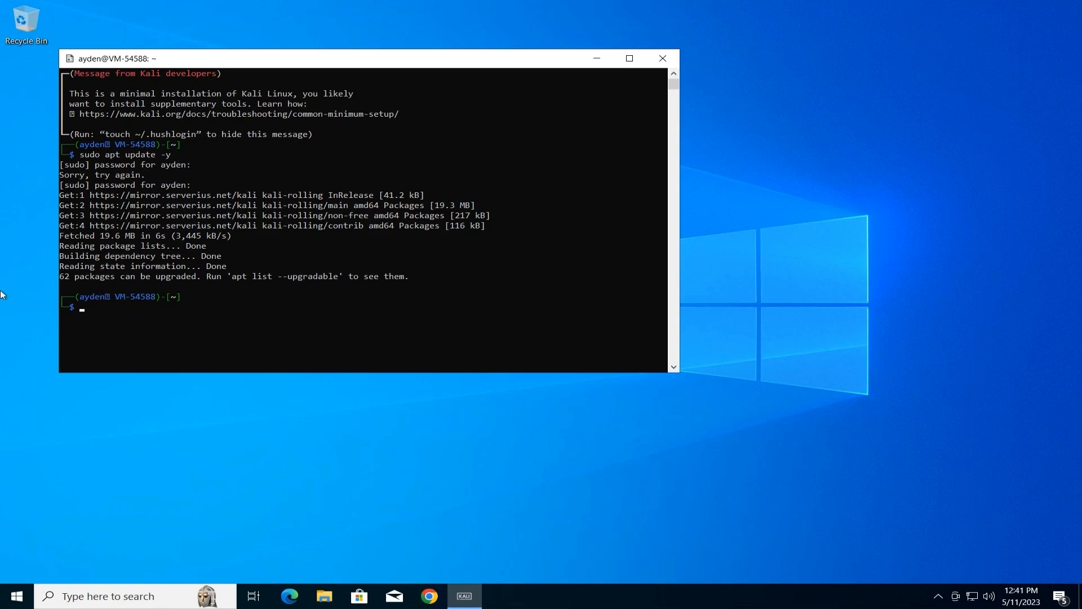
mouse_move(187, 312)
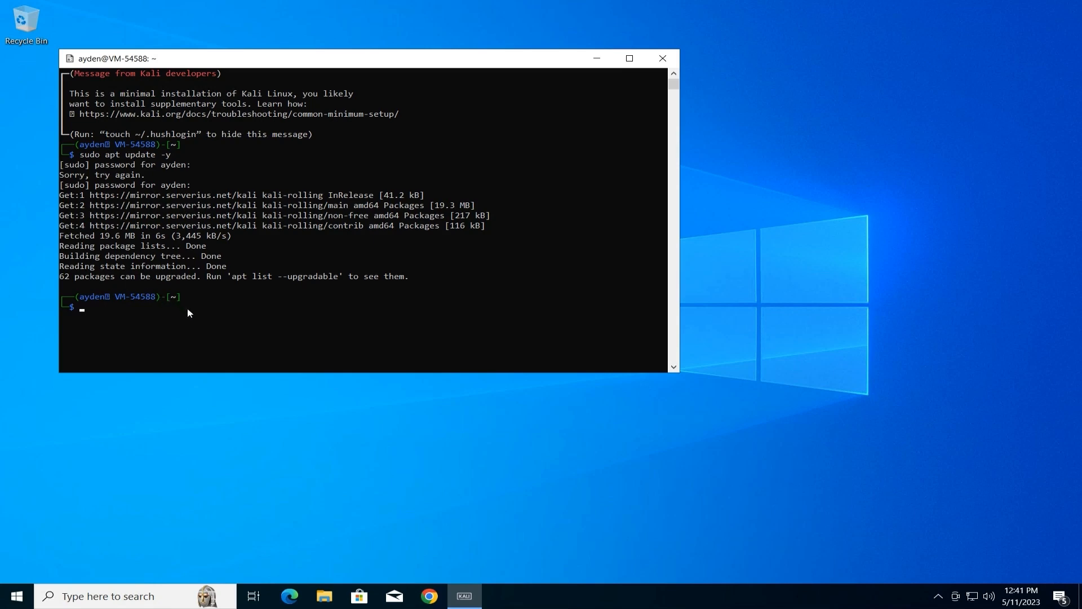
Download xfce4.sh from GitLab kali-scripts with wget, then list files to confirm it
text(wget https://gitlab.com/kalilinux/recipes/kali-scripts/-/raw/main/xfce4.sh)
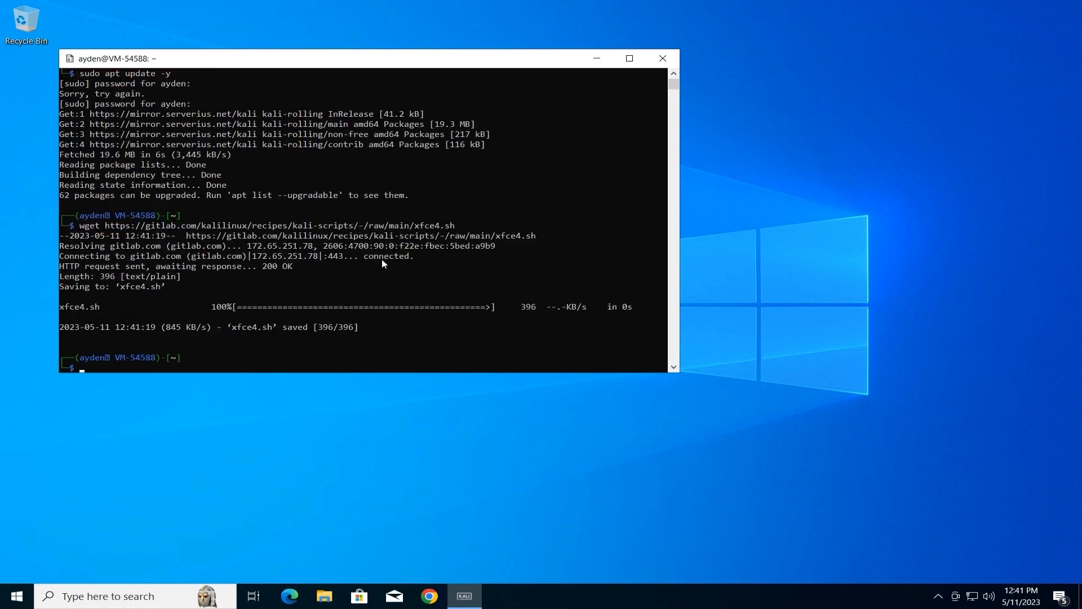
mouse_move(125, 308)
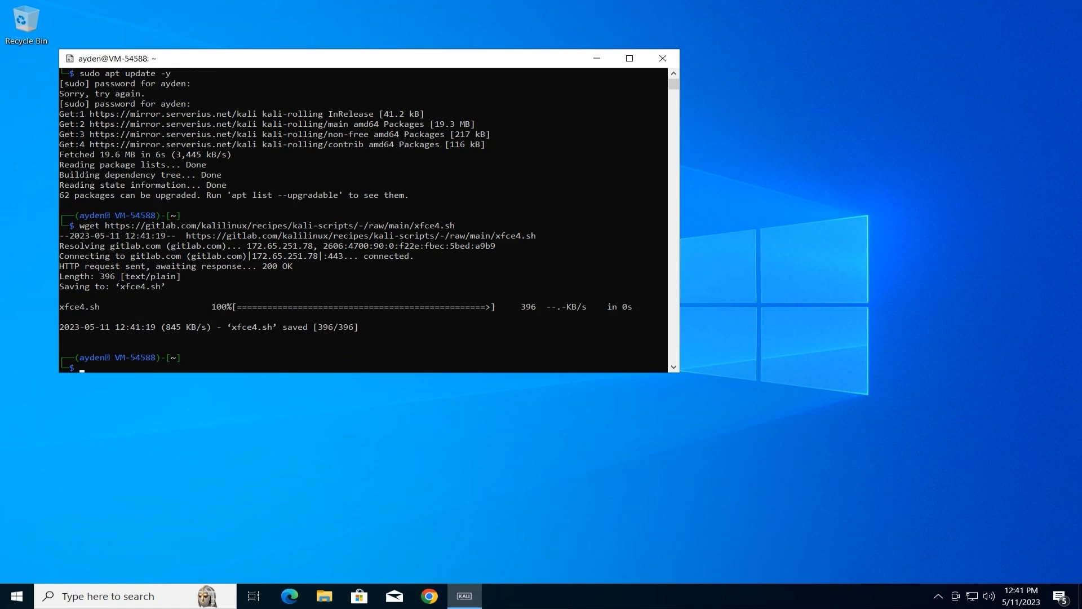
mouse_move(151, 311)
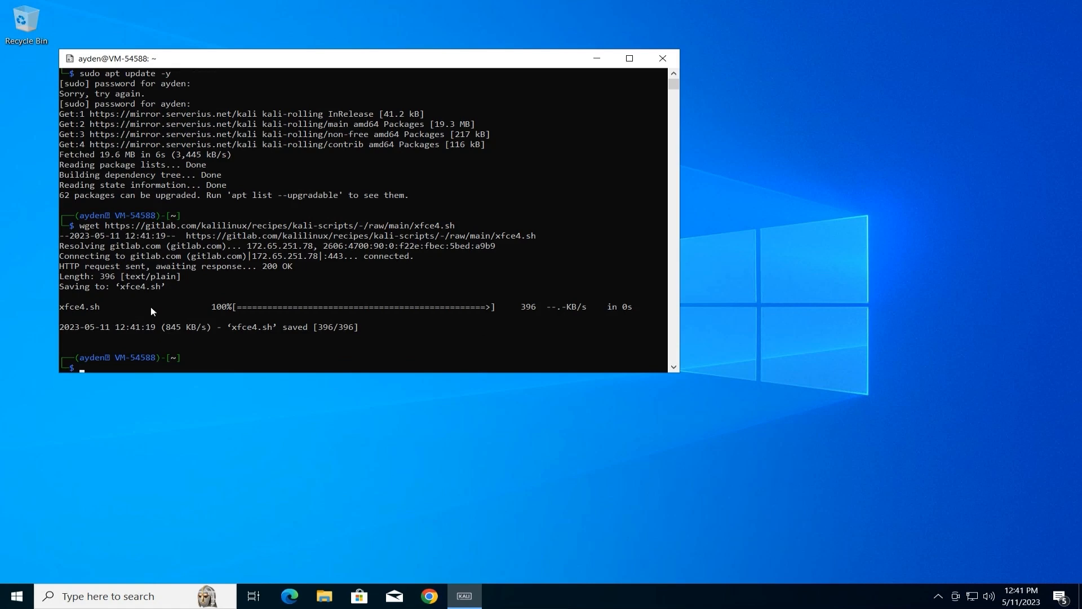
mouse_move(175, 308)
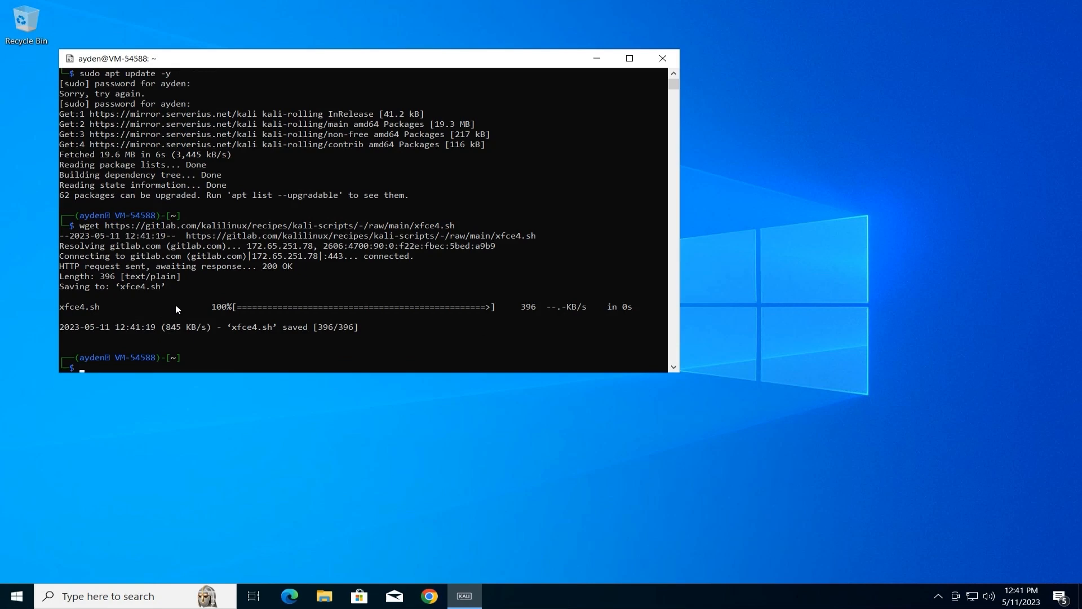
text(ls)
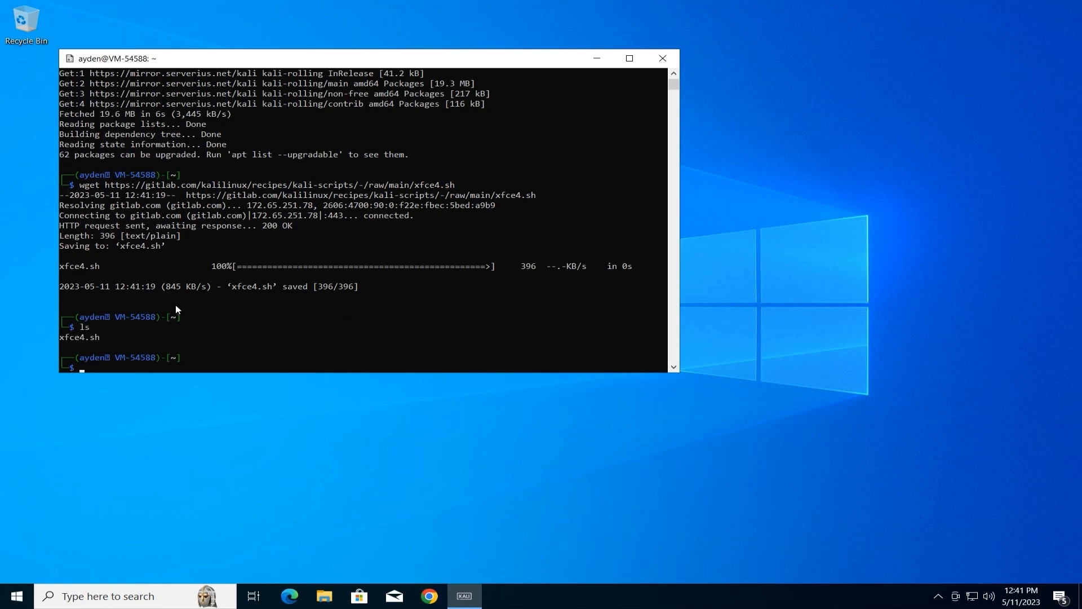
mouse_move(125, 338)
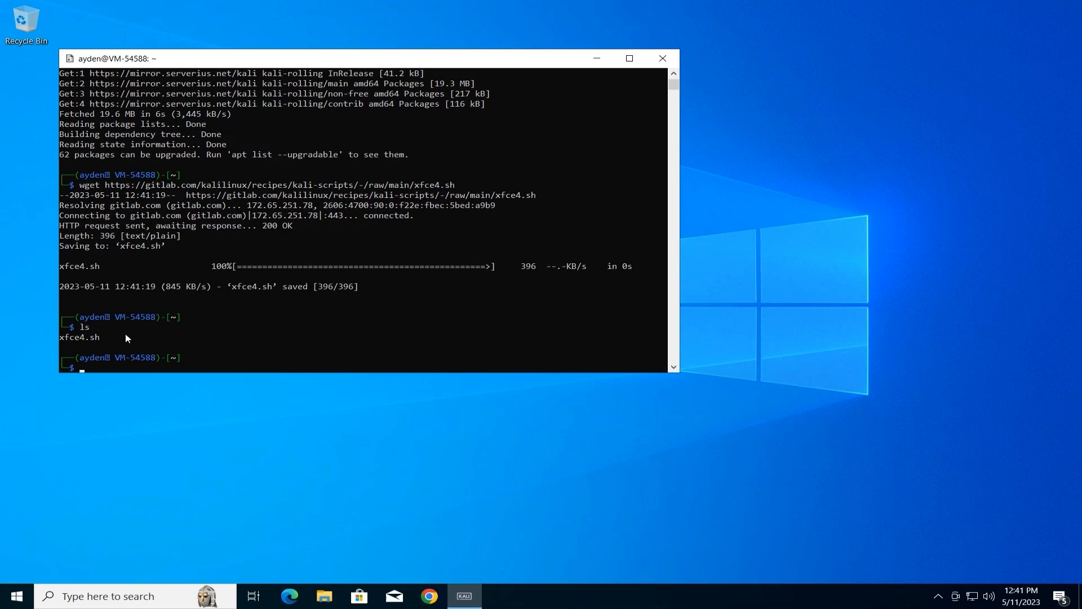
mouse_move(117, 348)
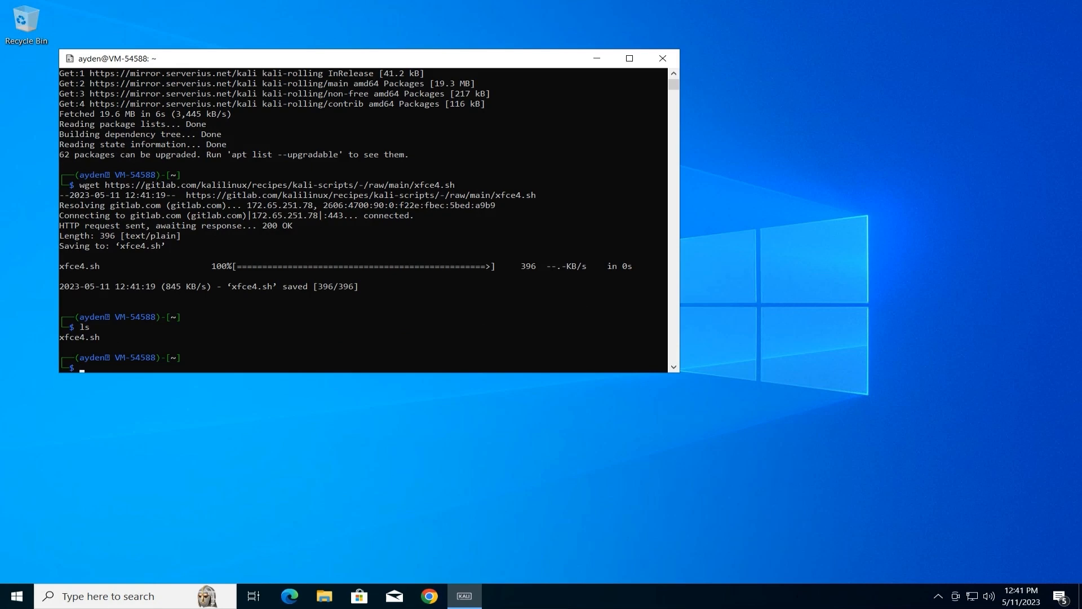
mouse_move(240, 298)
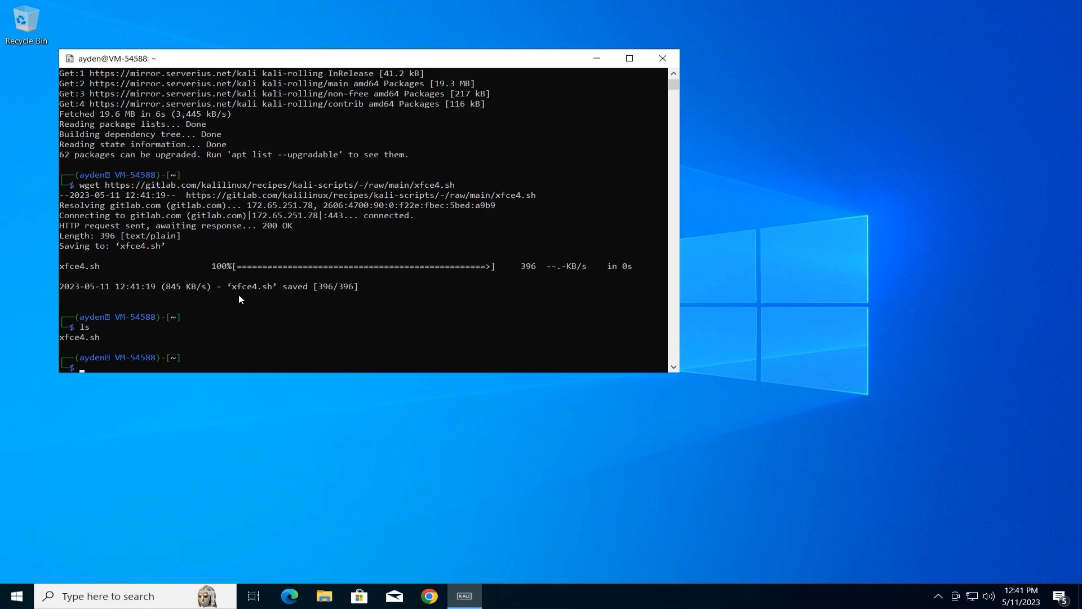
Run 'chmod +x xfce4.sh' on the downloaded script
text(chmod +x xfce4.sh)
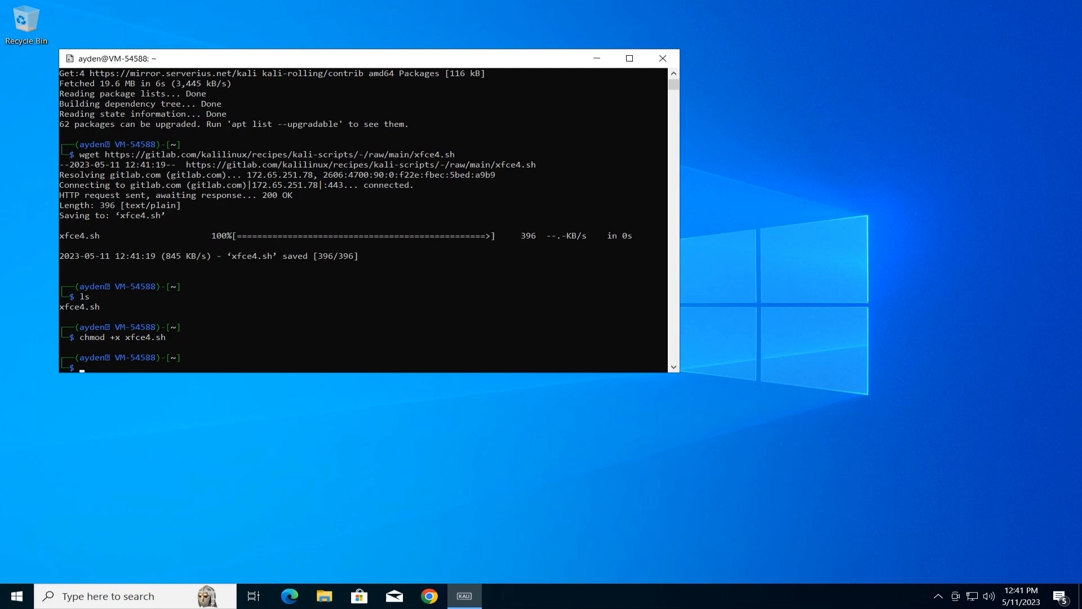
mouse_move(225, 317)
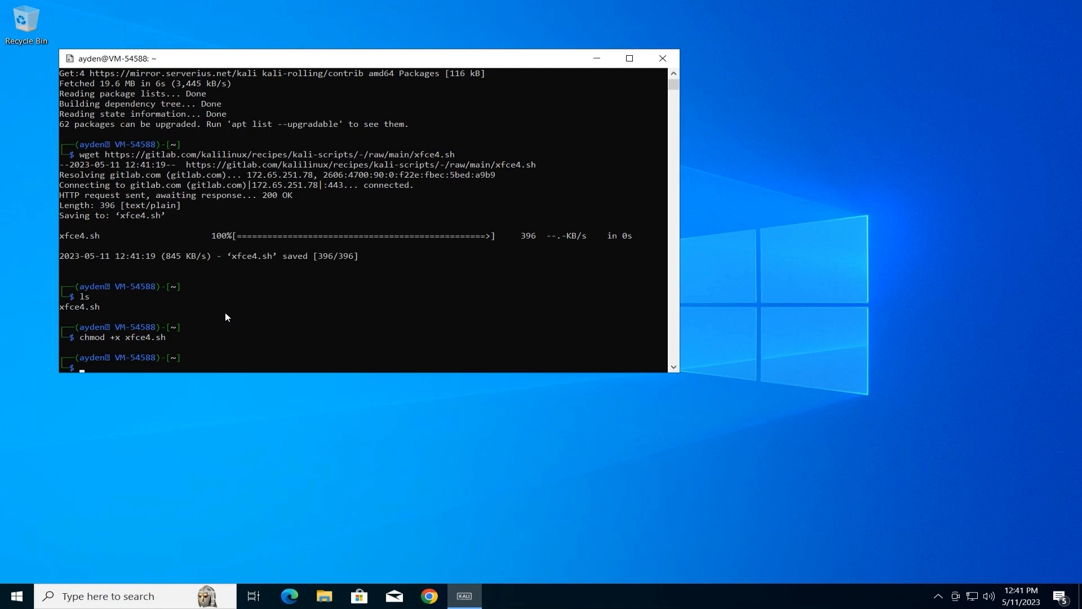
Run 'sudo ./xfce4.sh' and accept English (US) in the keyboard-configuration dialog
text(sudo ./xfce4.sh)
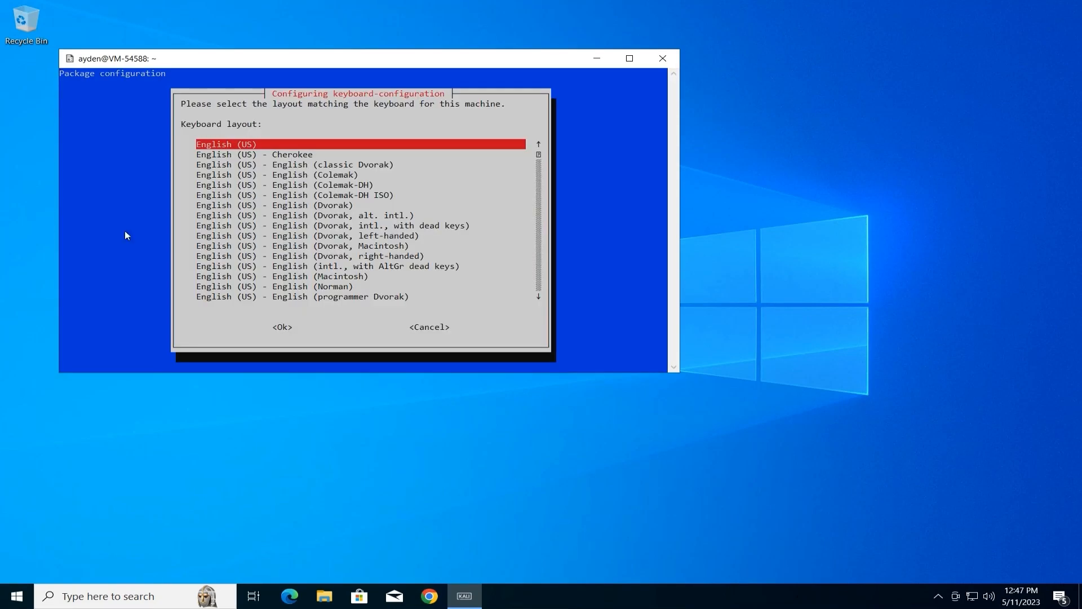
mouse_move(373, 129)
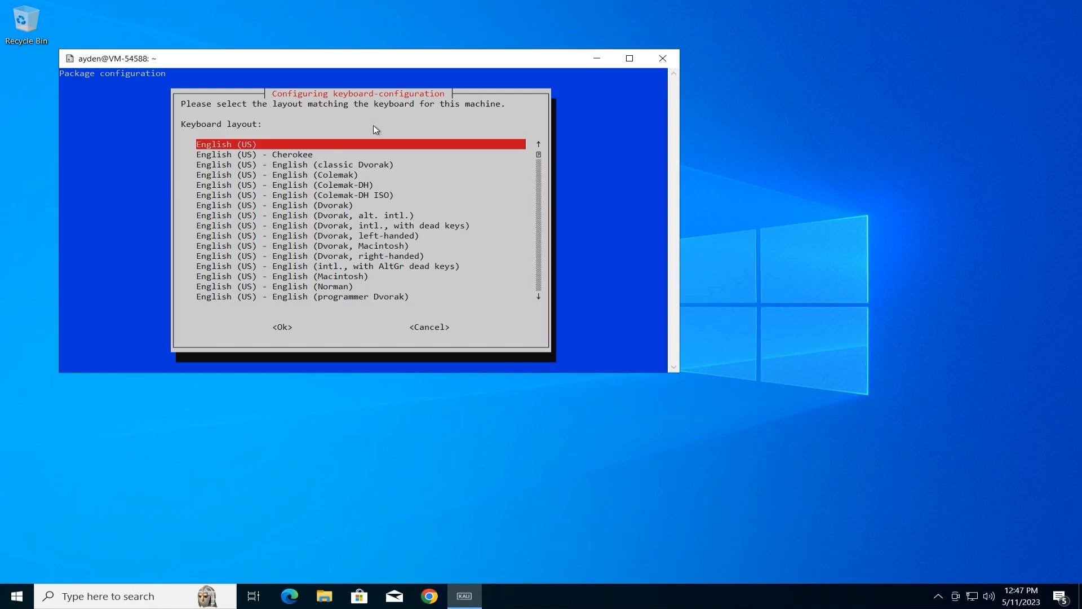
click(281, 327)
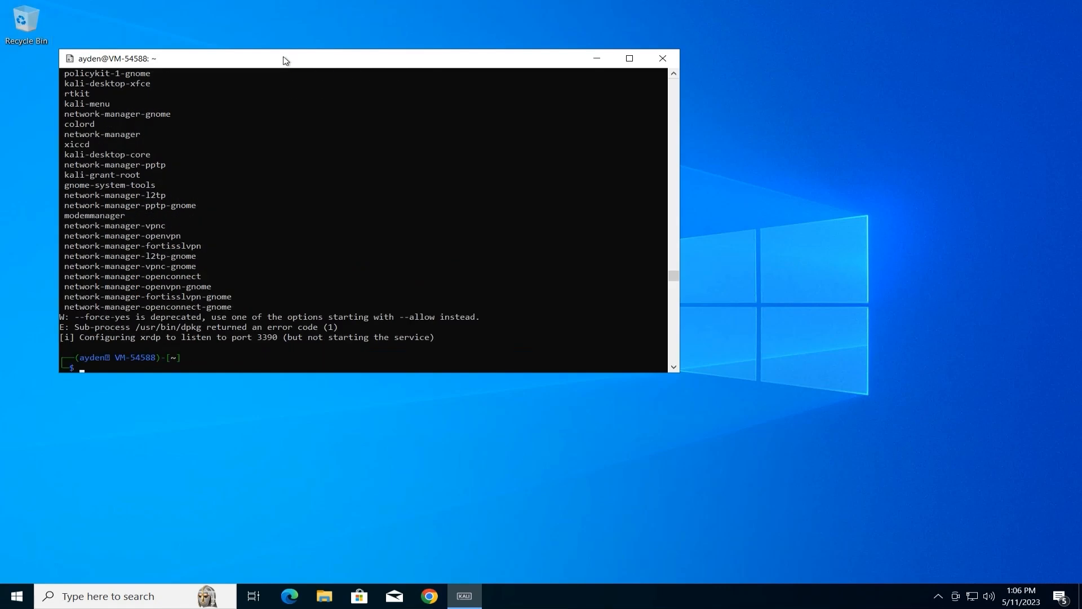
Check and start xrdp via /etc/init.d/xrdp, confirming xrdp-sesman and xrdp are running
text(sudo)
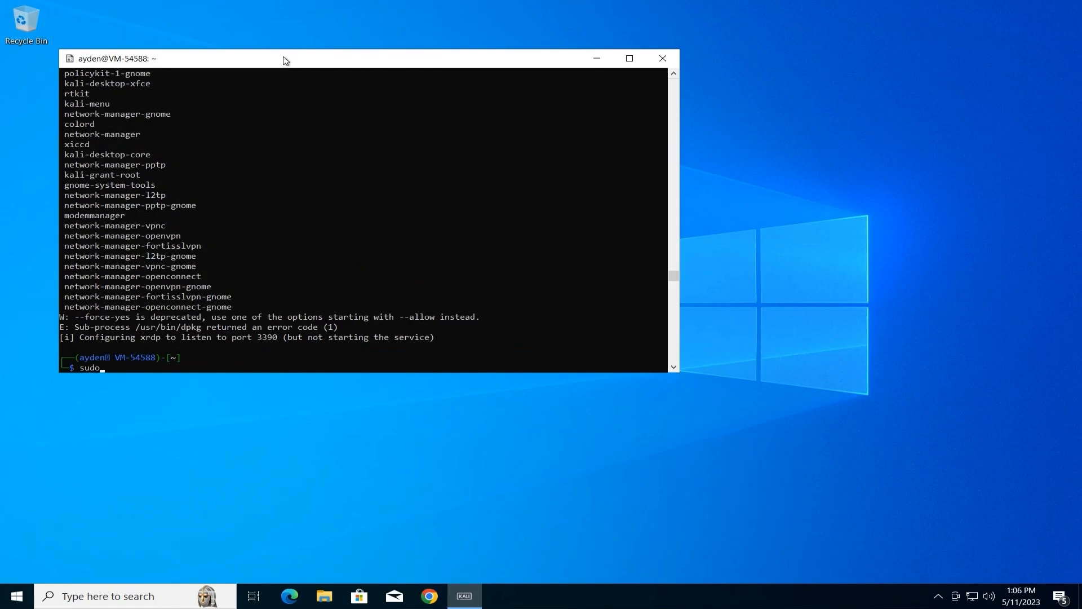
text(/etc/)
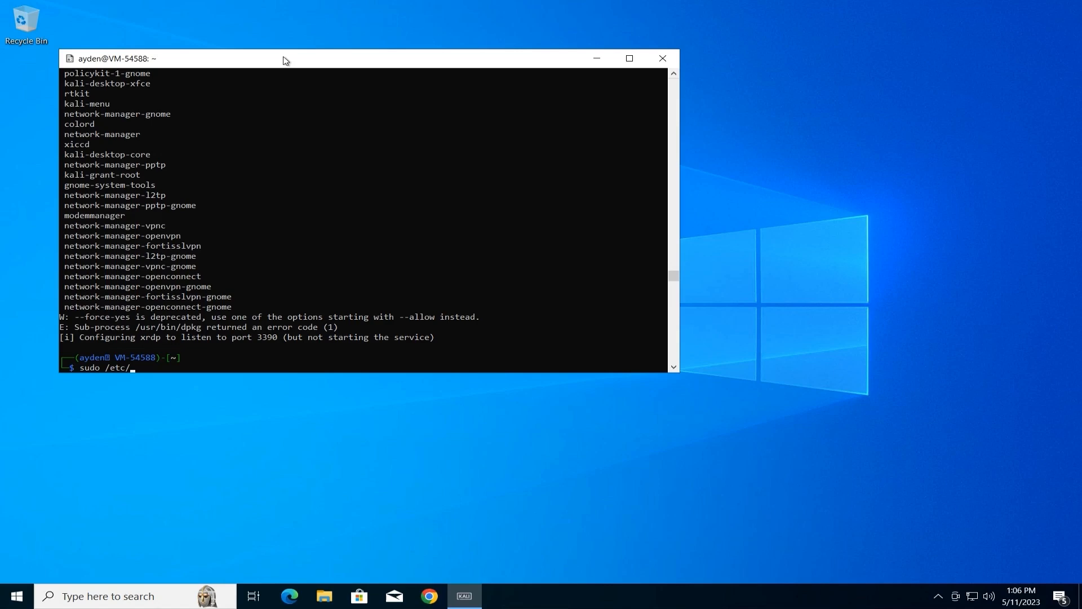
text(init.)
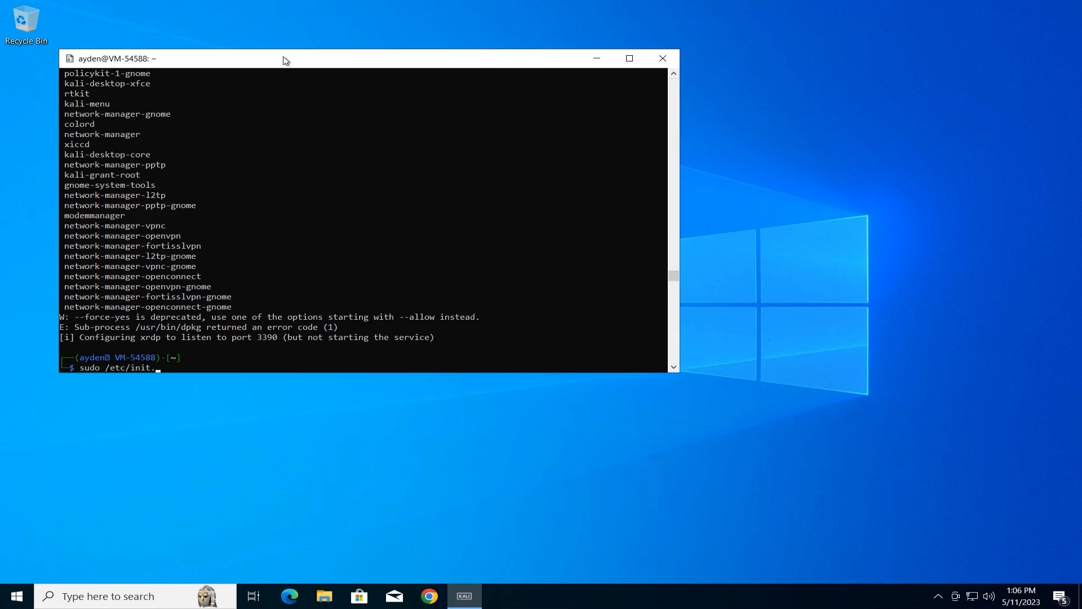
text(d/xrdp statu)
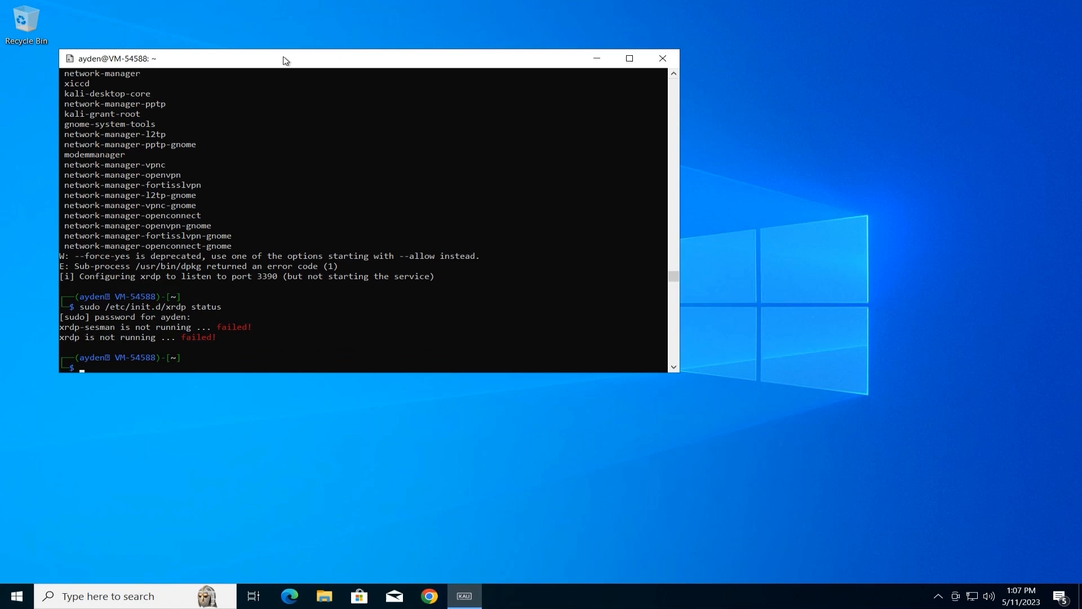
text(sudo /etc/init.d/xrdp status)
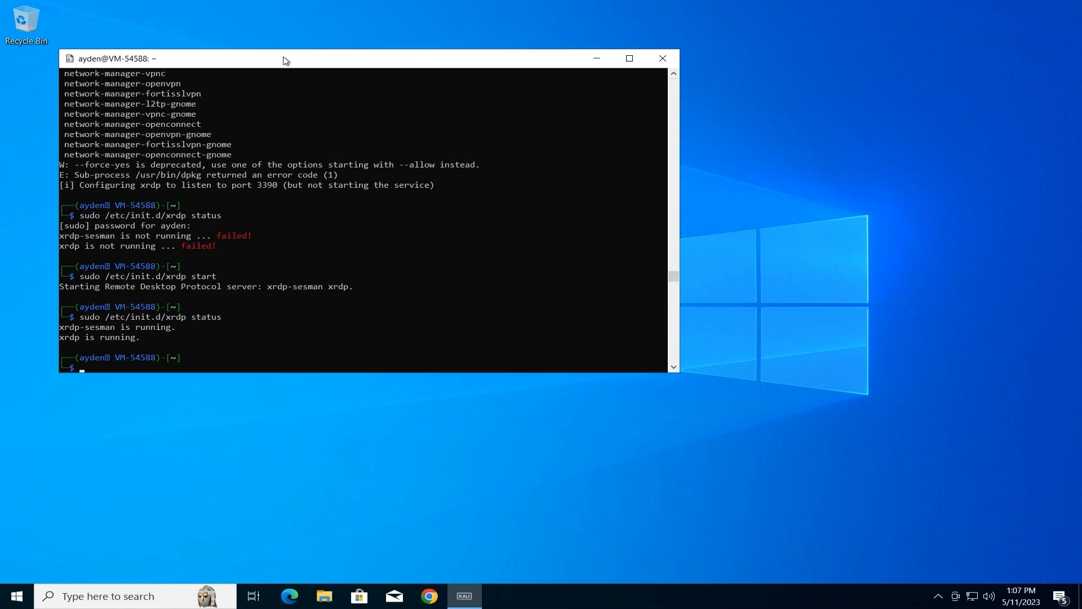
text(ca)
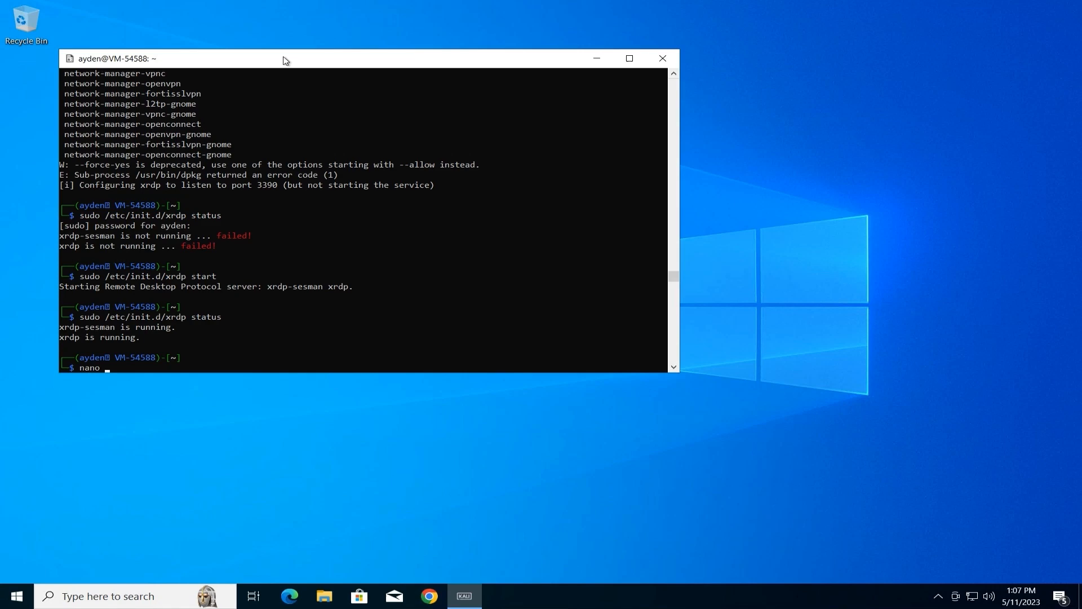
Open /etc/xrdp/xrdp.ini in nano to check the port setting
text(/etc/)
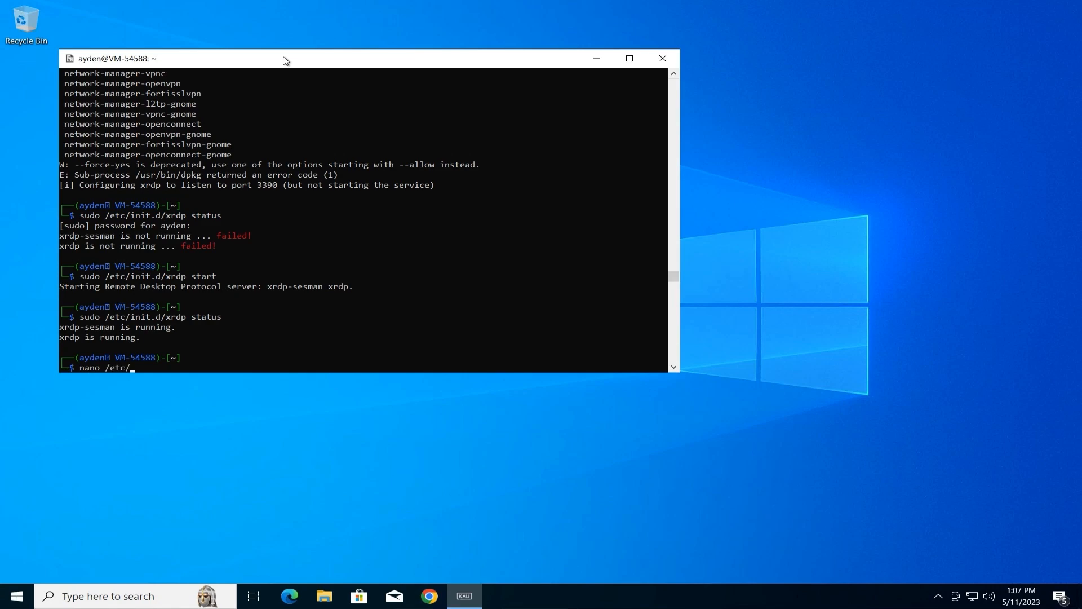
text(xrdp/xr)
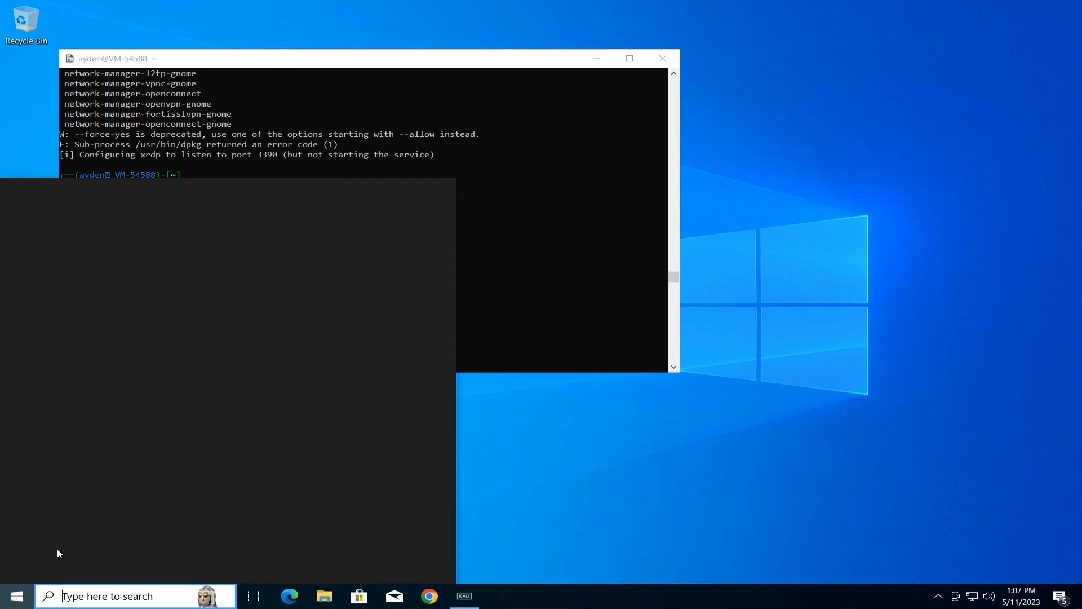
Search Windows Start for 'remote Desktop Connection' and launch the app
text(re)
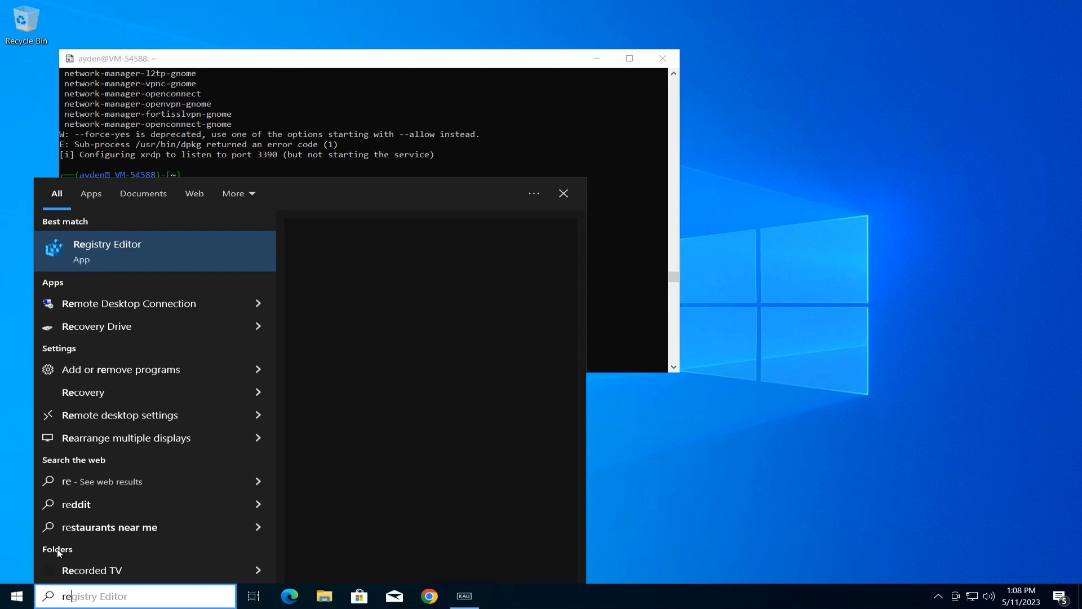
text(remote Desktop Connection)
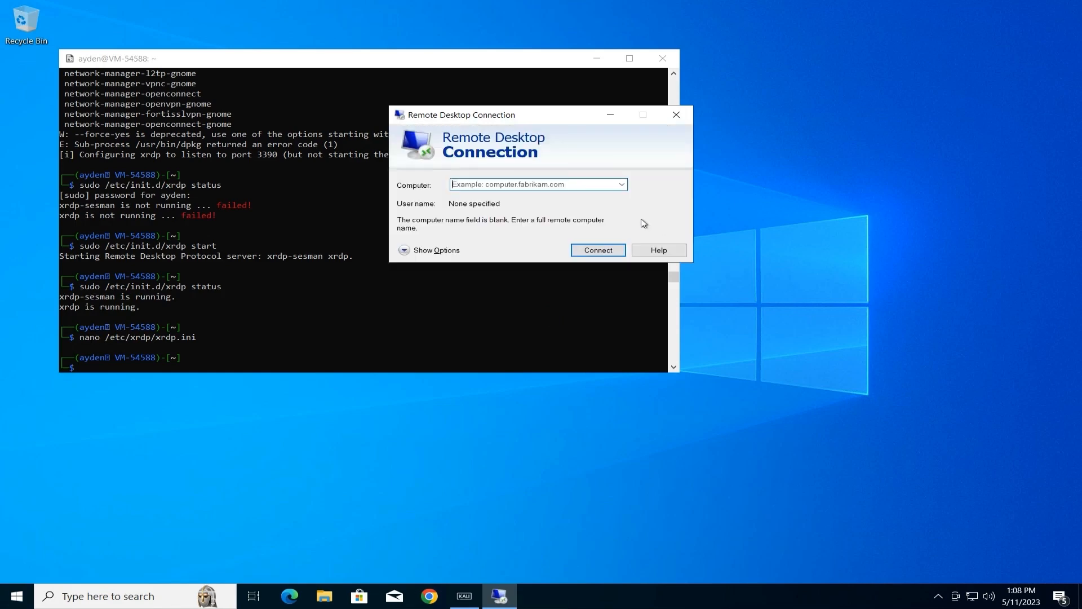
Enter 127.0.0.1:3390 as the computer and connect to the xrdp server
text(12)
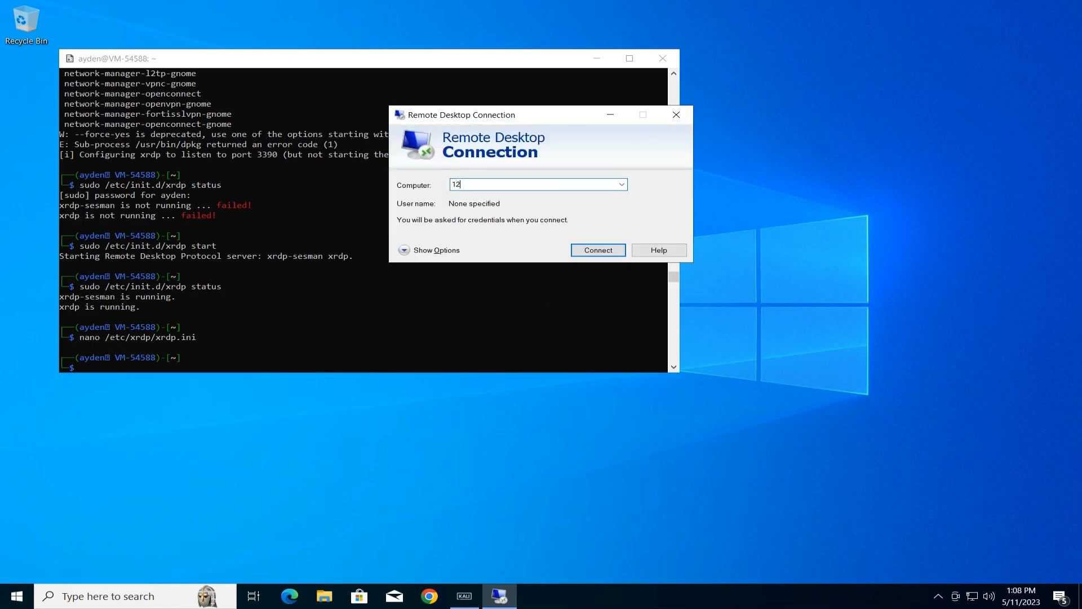
text(7.0.0.1)
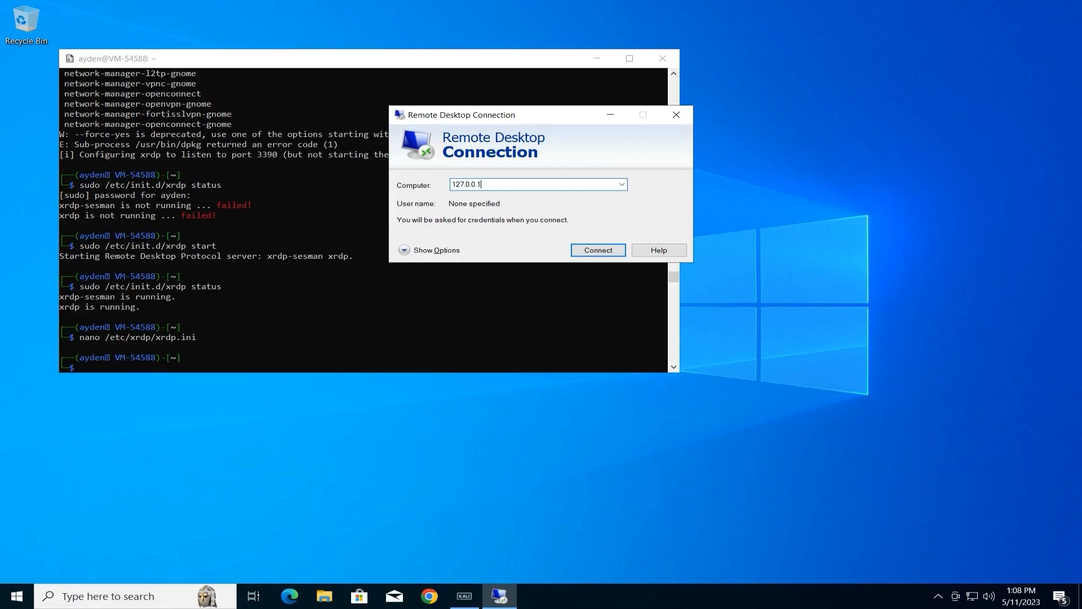
click(596, 250)
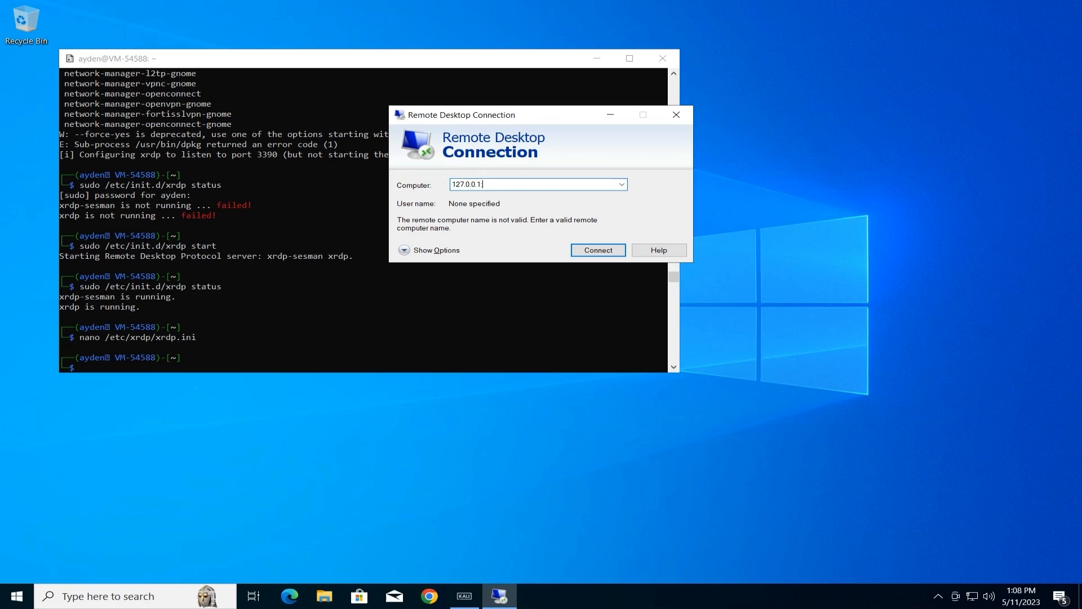
text(:3390)
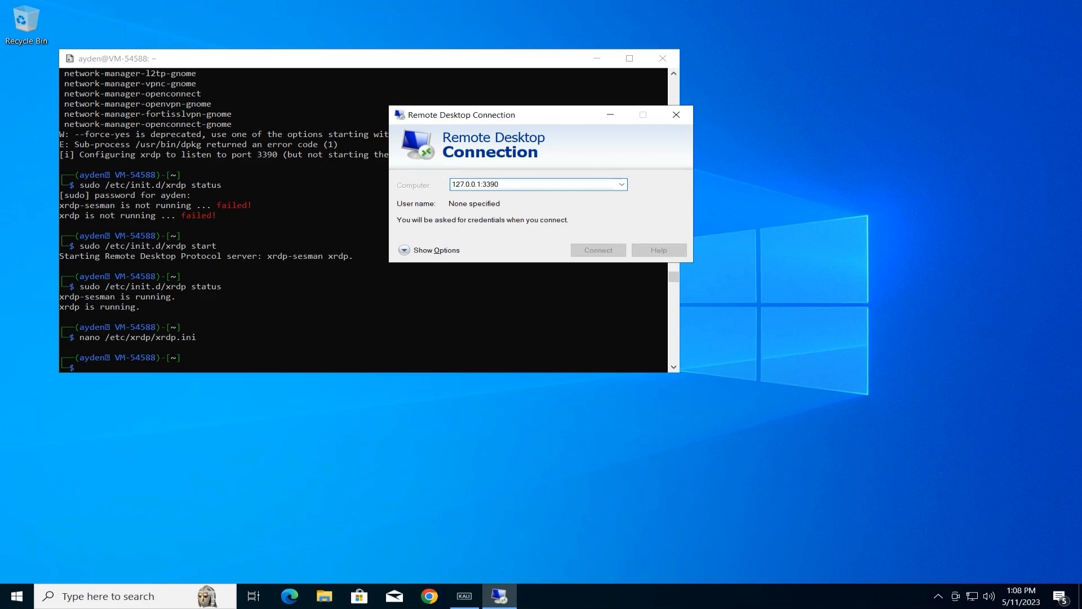
click(597, 249)
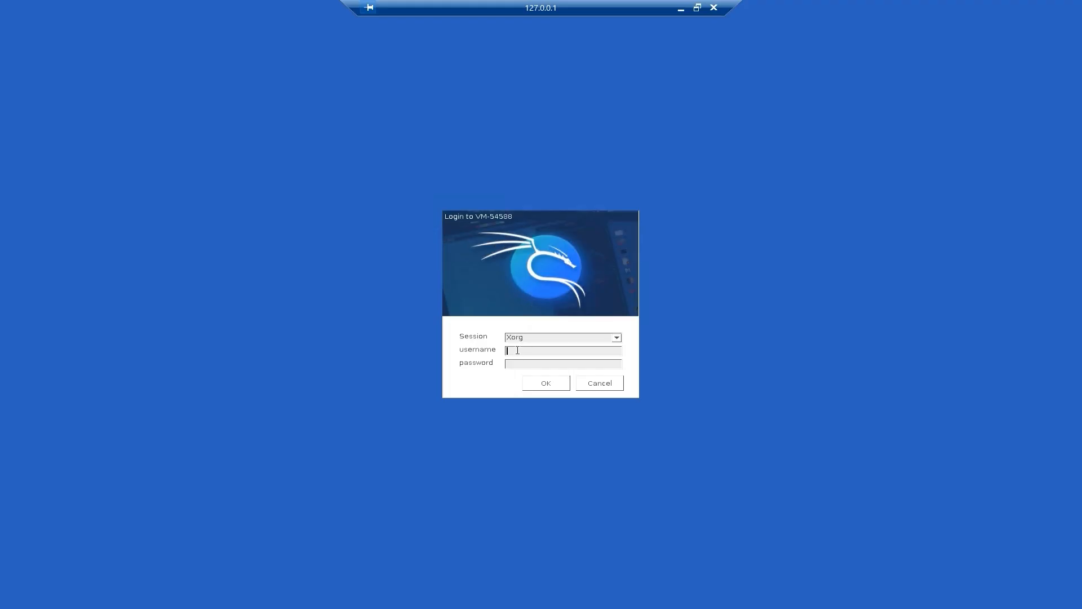
Log in to xrdp as user 'ayden' with the Xorg session
text(ayden)
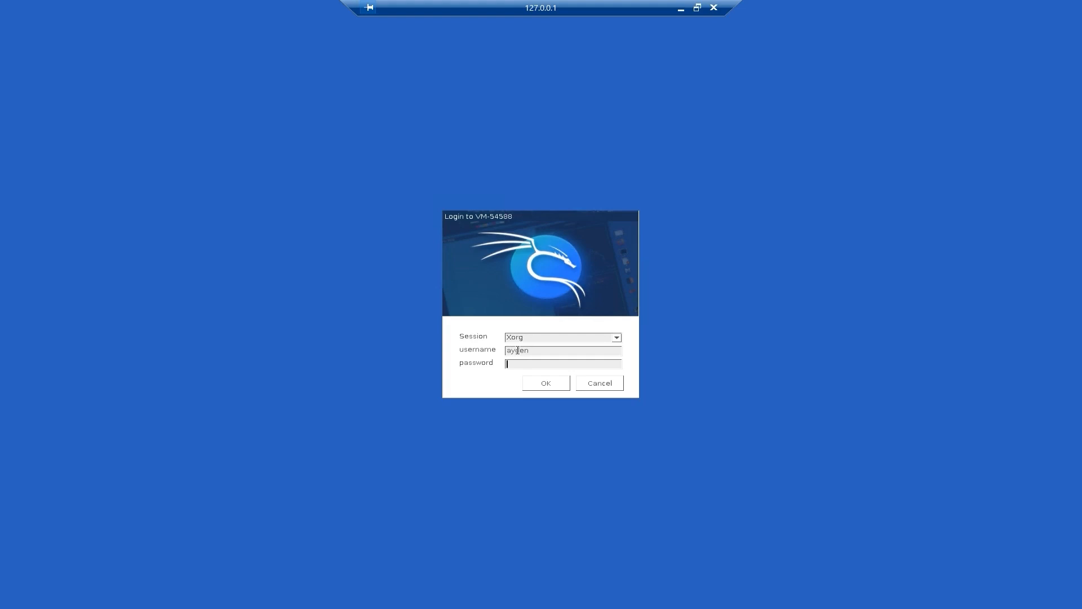
text(password)
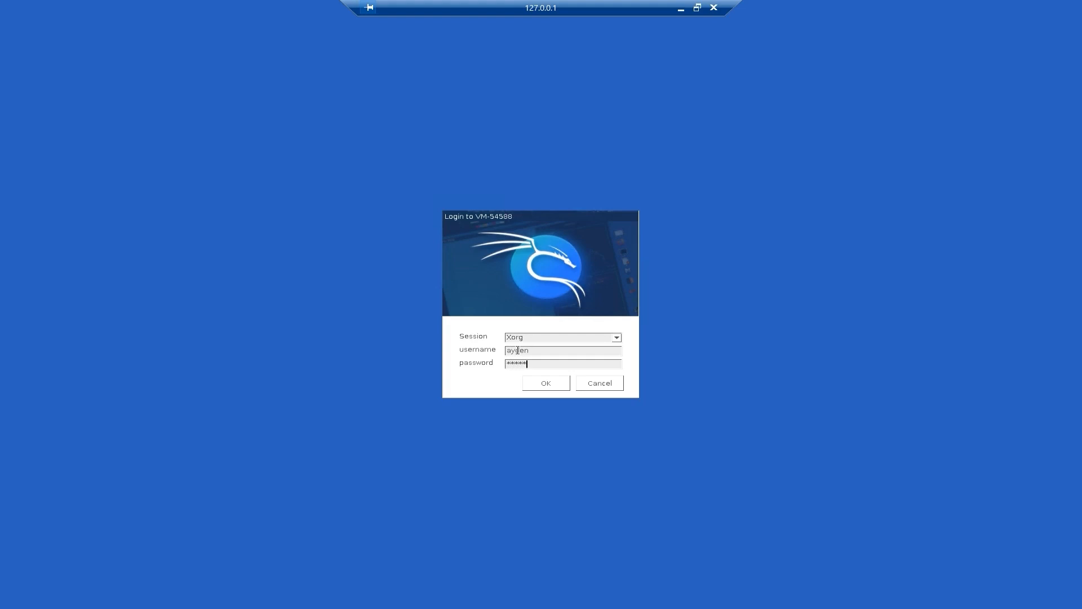
click(545, 383)
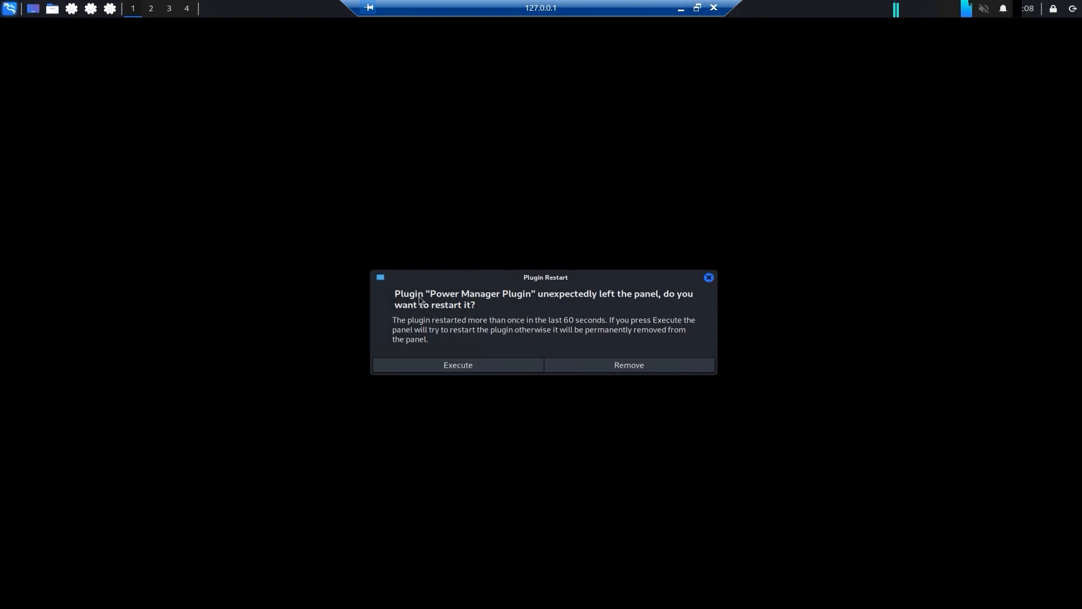